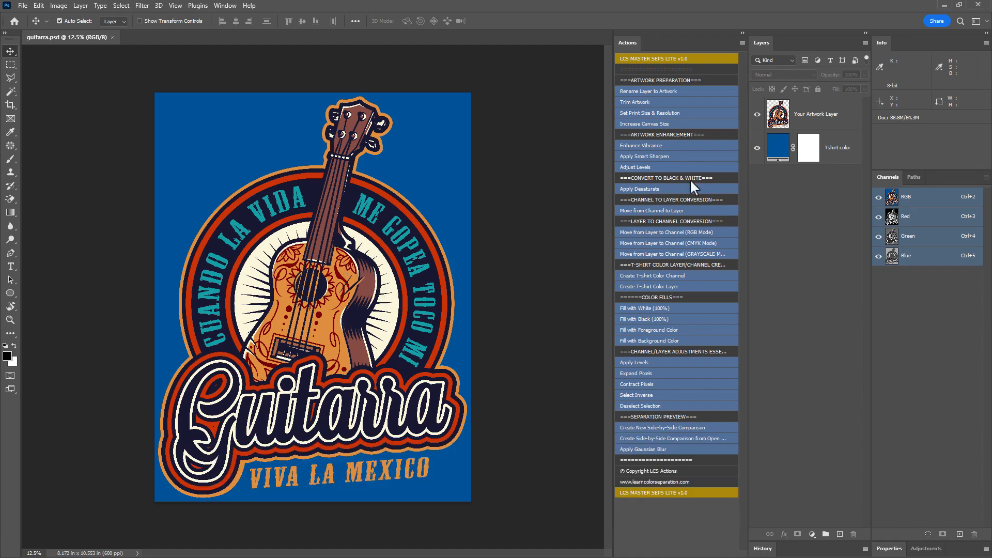
pyautogui.moveTo(663, 165)
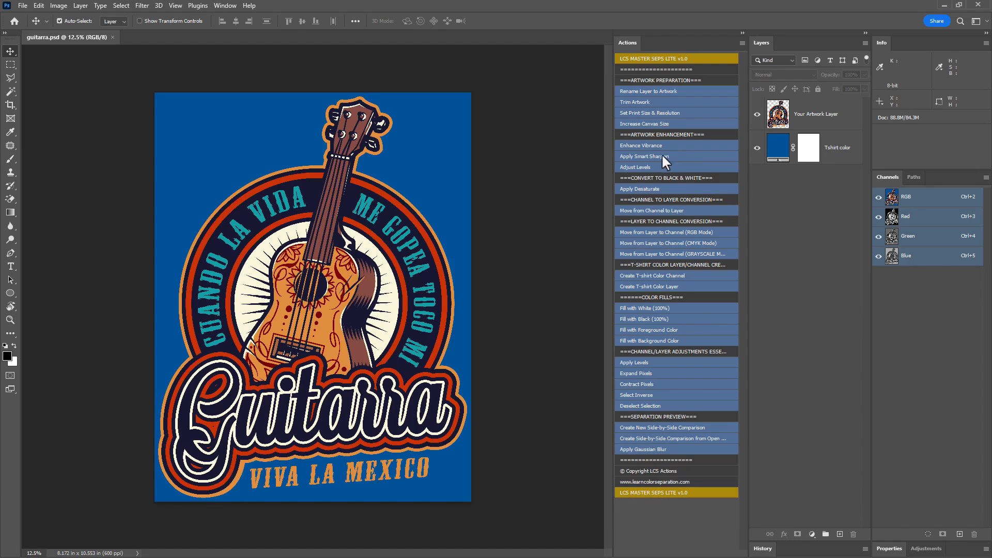
pyautogui.moveTo(671, 165)
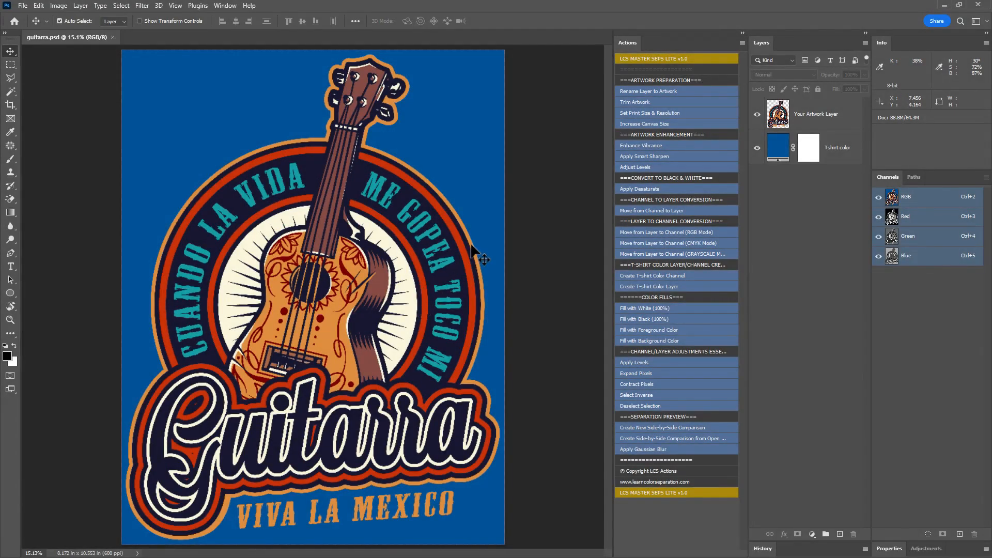
pyautogui.moveTo(459, 262)
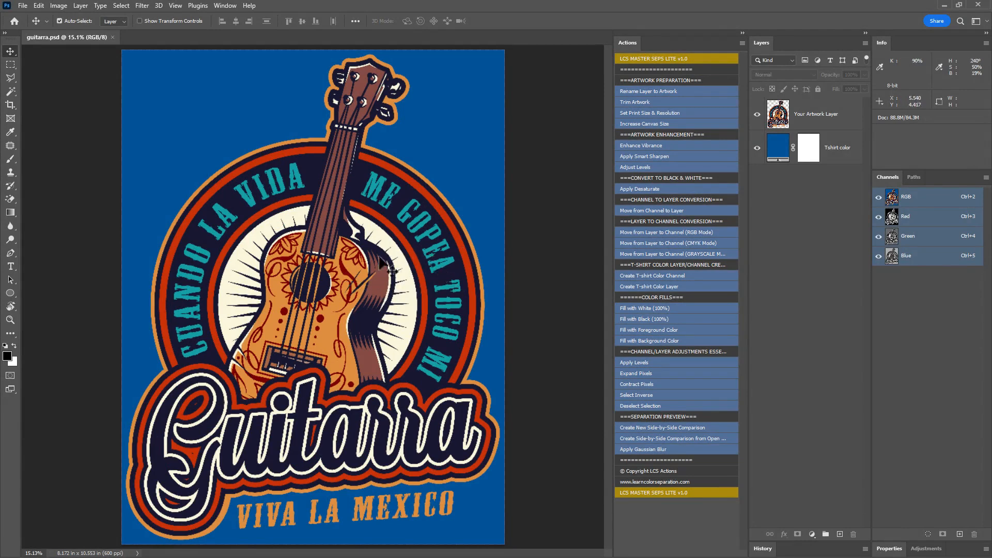
pyautogui.moveTo(392, 259)
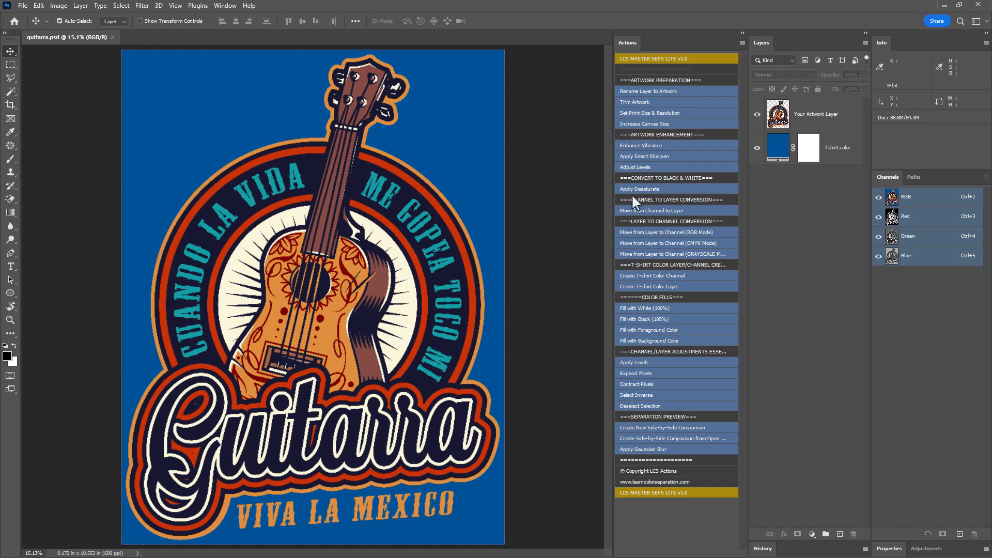
pyautogui.moveTo(797, 130)
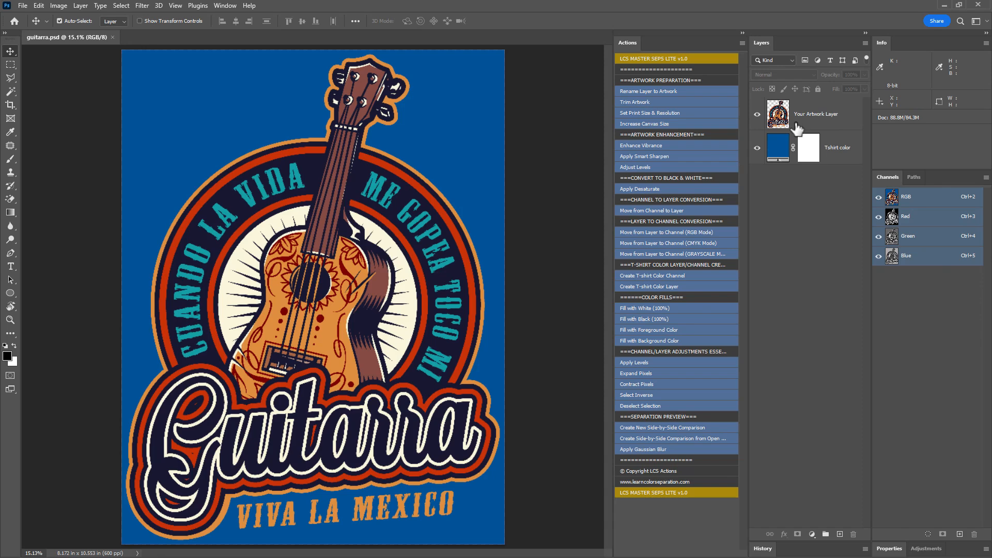
# Duplicate 'Your Artwork Layer' to create 'Your Artwork Layer copy' below the T-shirt colour layer.
pyautogui.rightClick(816, 114)
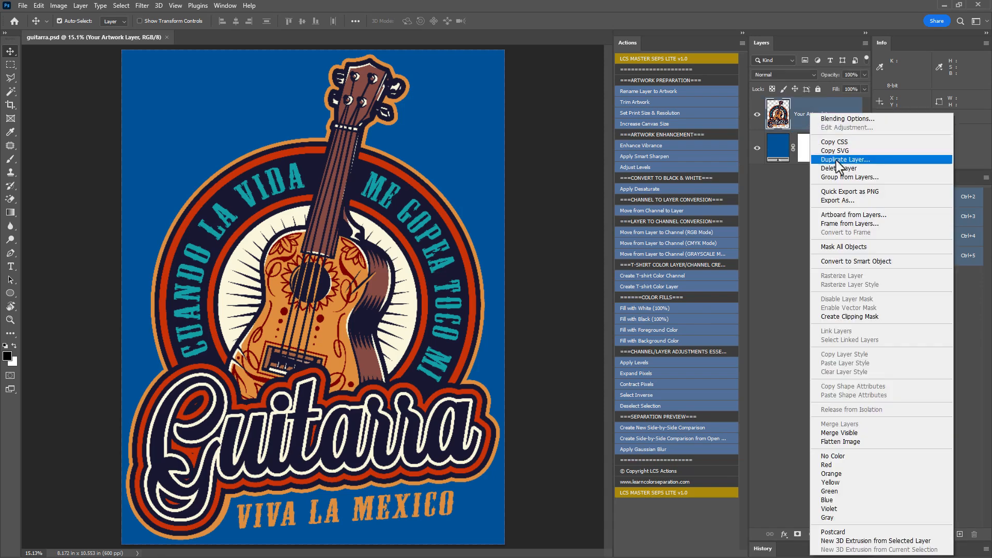
pyautogui.click(844, 159)
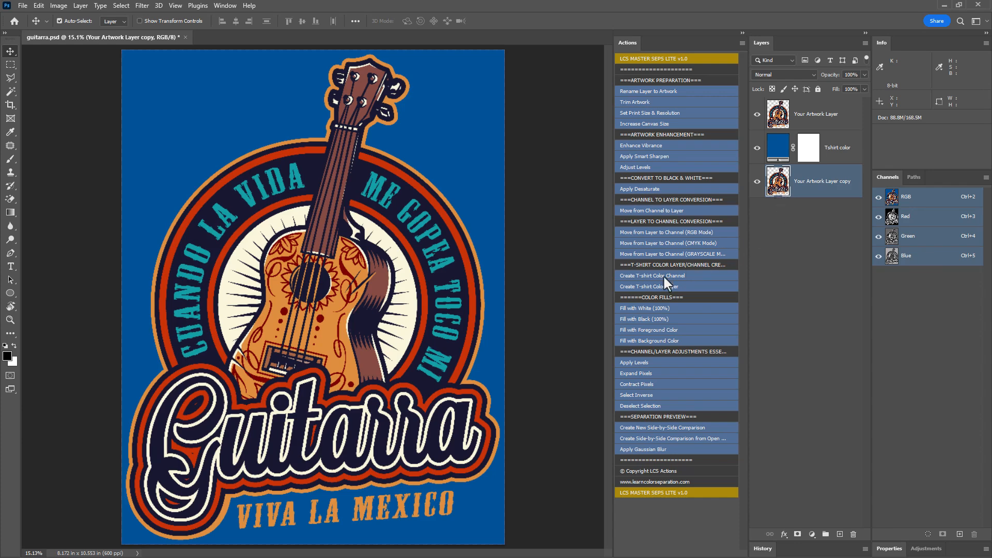
# Create the 'Tshirt color' channel, return to RGB, and ready the Magic Wand on the original artwork layer.
pyautogui.click(652, 274)
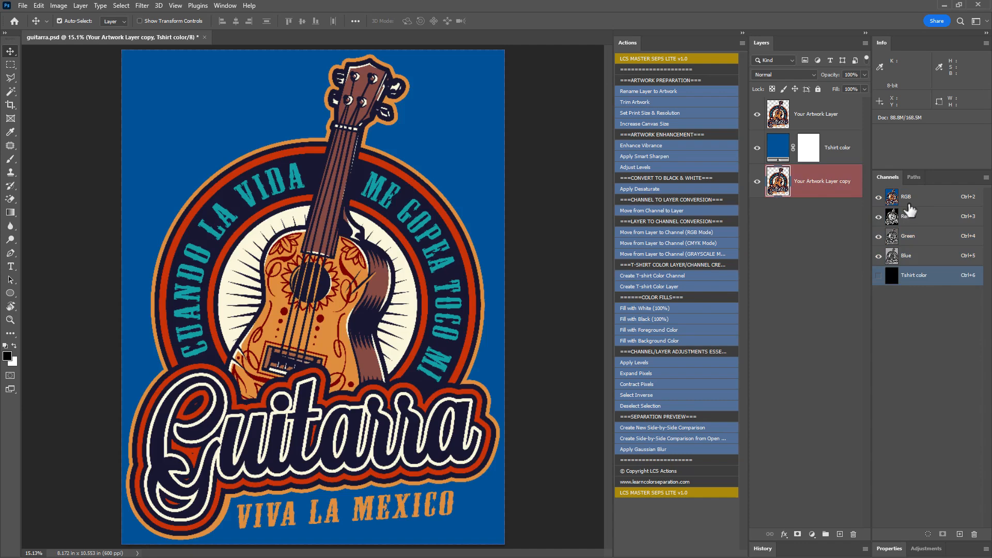
pyautogui.click(917, 197)
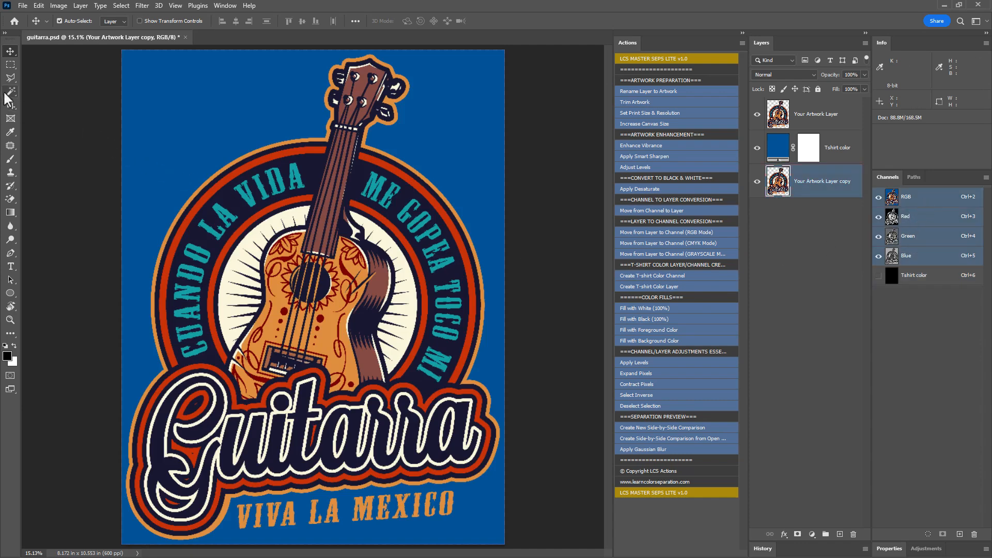
pyautogui.click(10, 92)
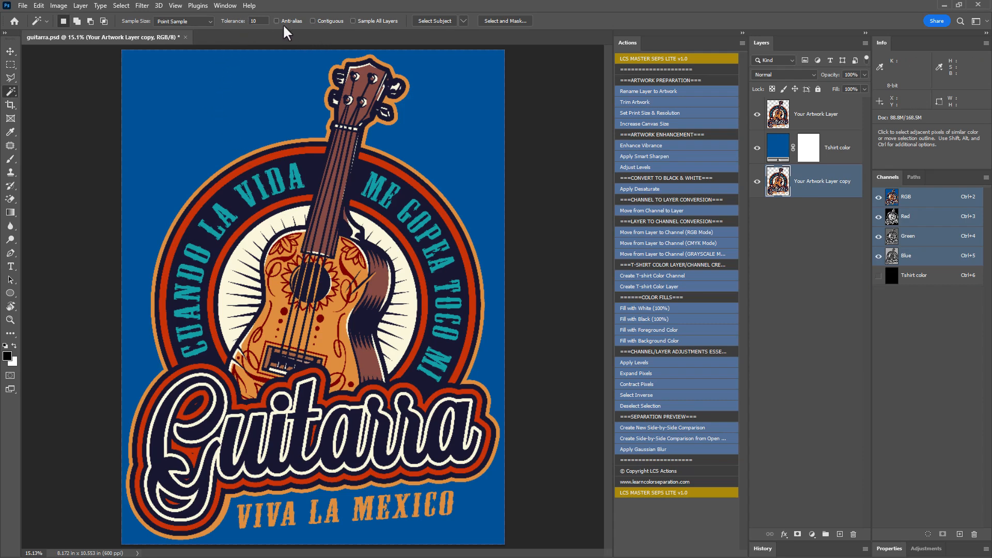
pyautogui.moveTo(311, 137)
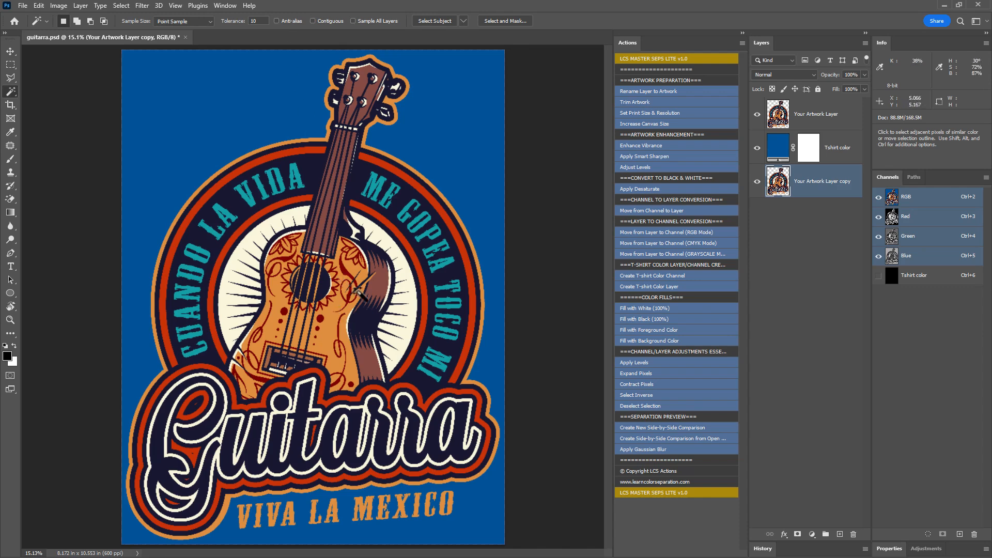
pyautogui.click(816, 113)
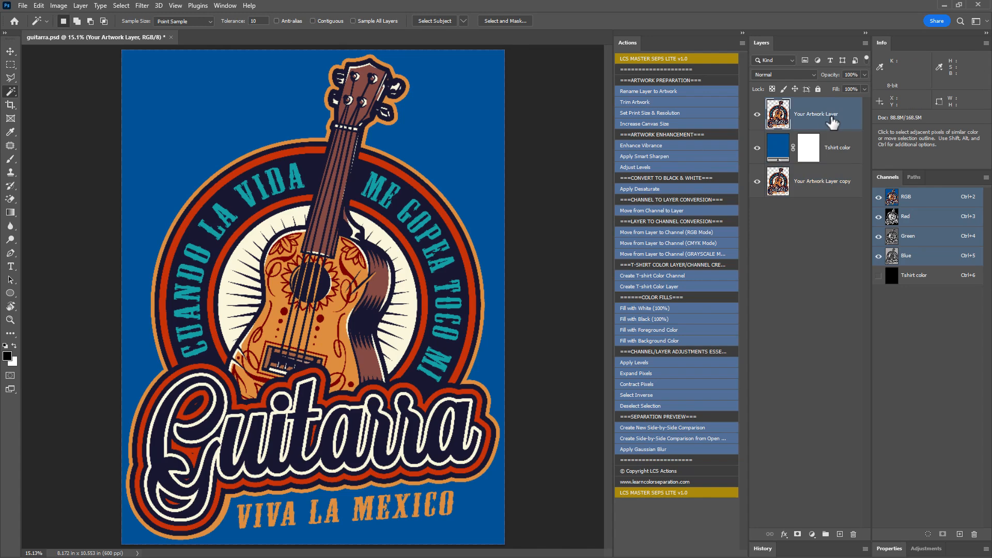
pyautogui.moveTo(819, 120)
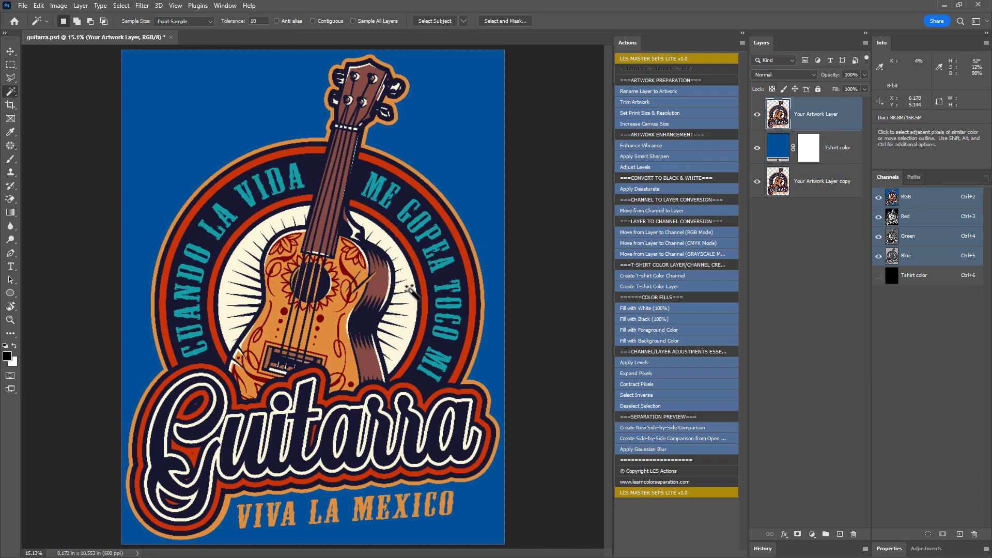
# Select the cream areas, create a cream-coloured channel named 'white' and fill it with black.
pyautogui.click(410, 288)
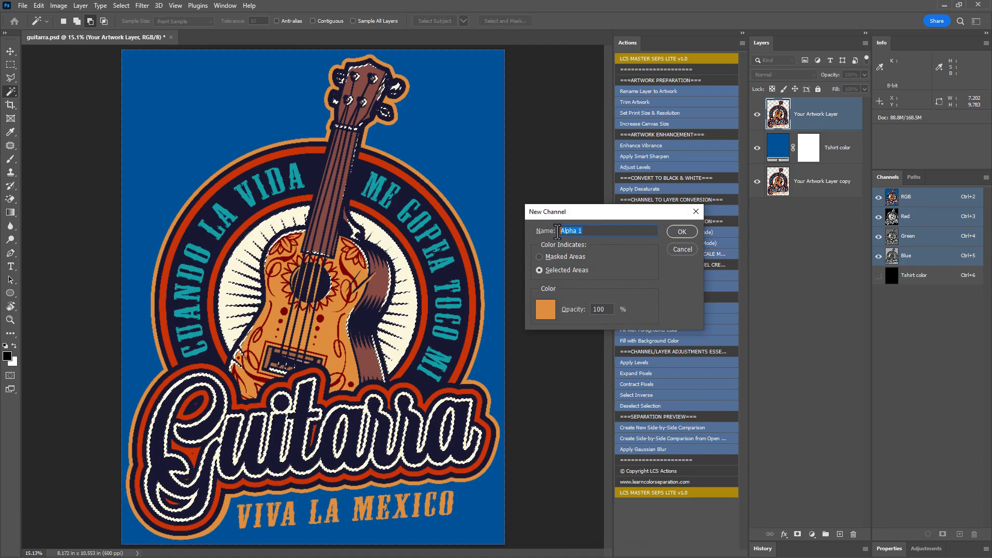
pyautogui.write('white')
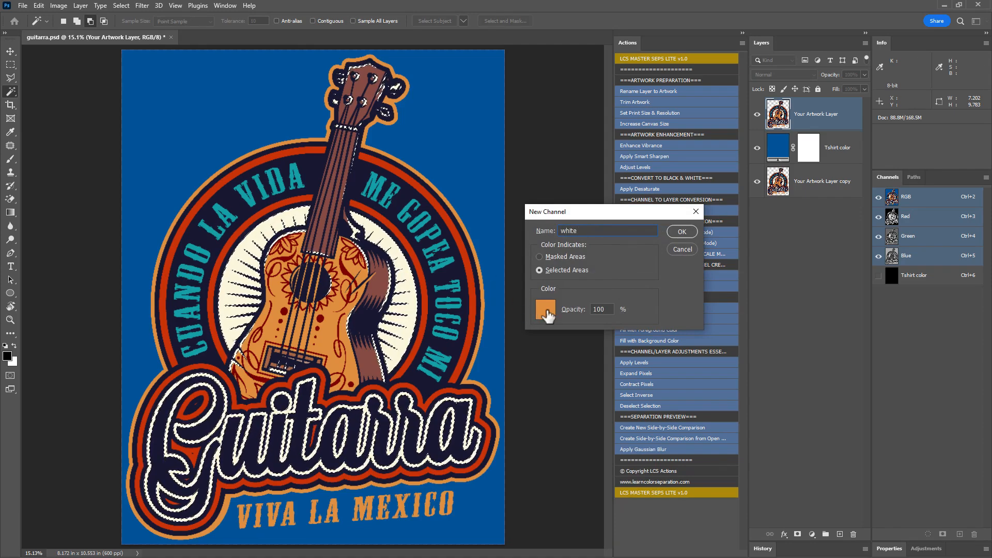
pyautogui.click(545, 308)
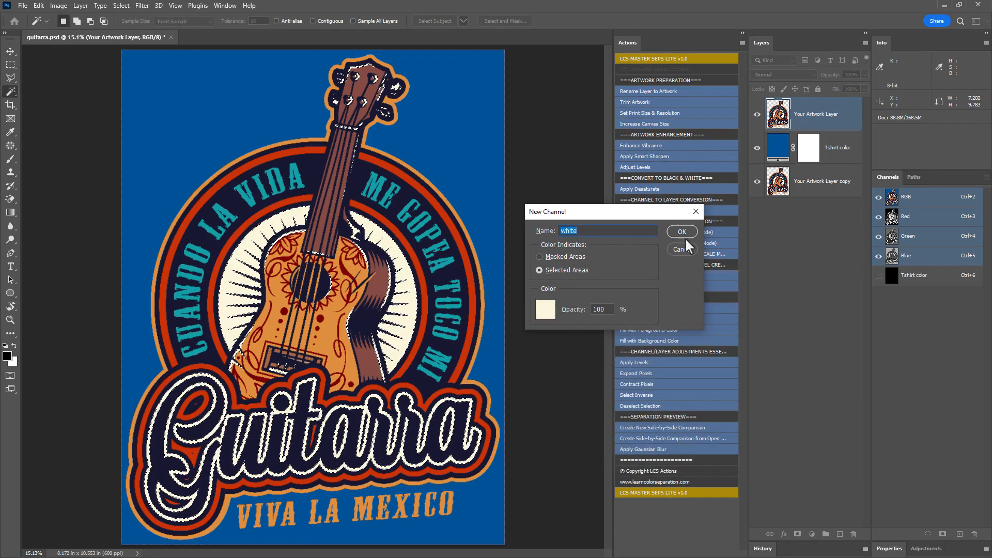
pyautogui.click(681, 231)
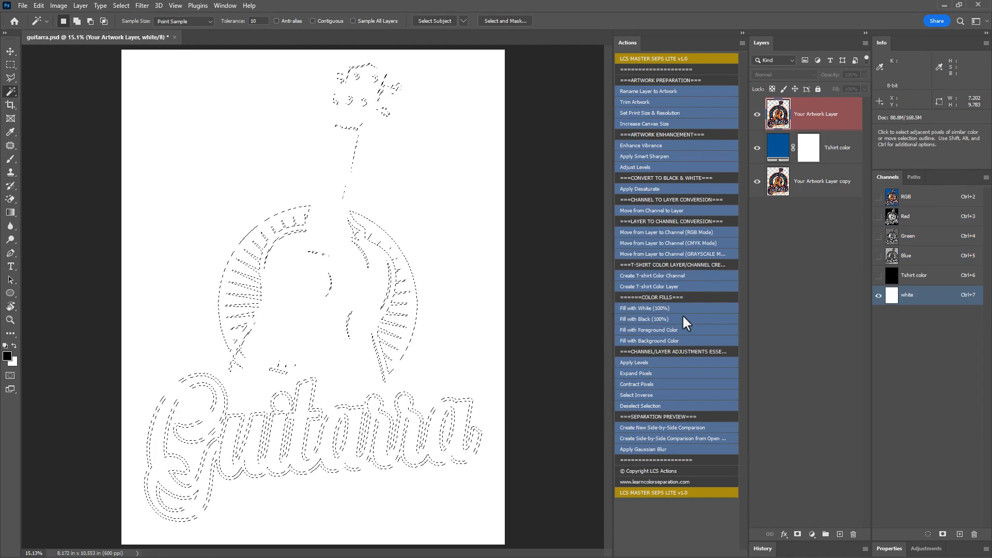
pyautogui.click(644, 319)
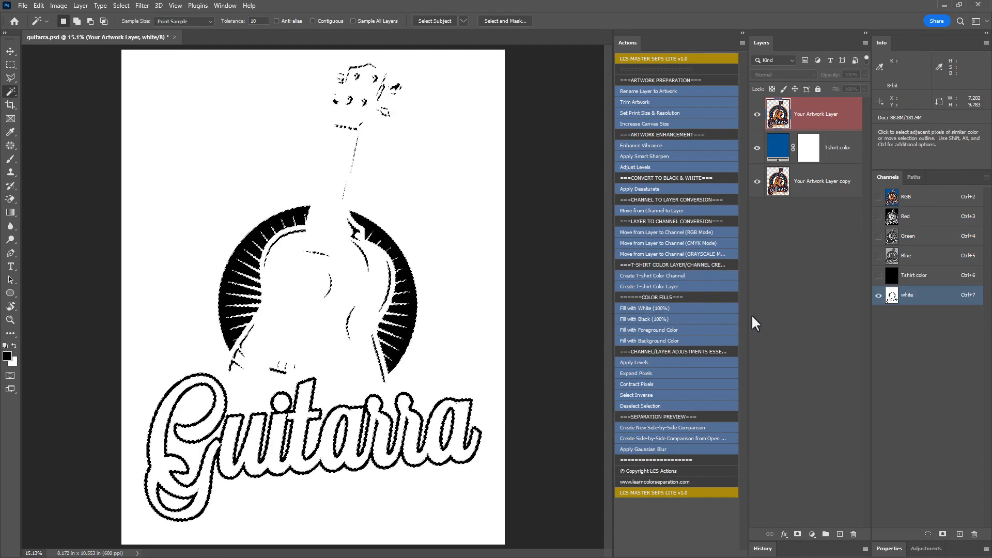
# Make the 'white' channel a Spot Color channel.
pyautogui.doubleClick(917, 295)
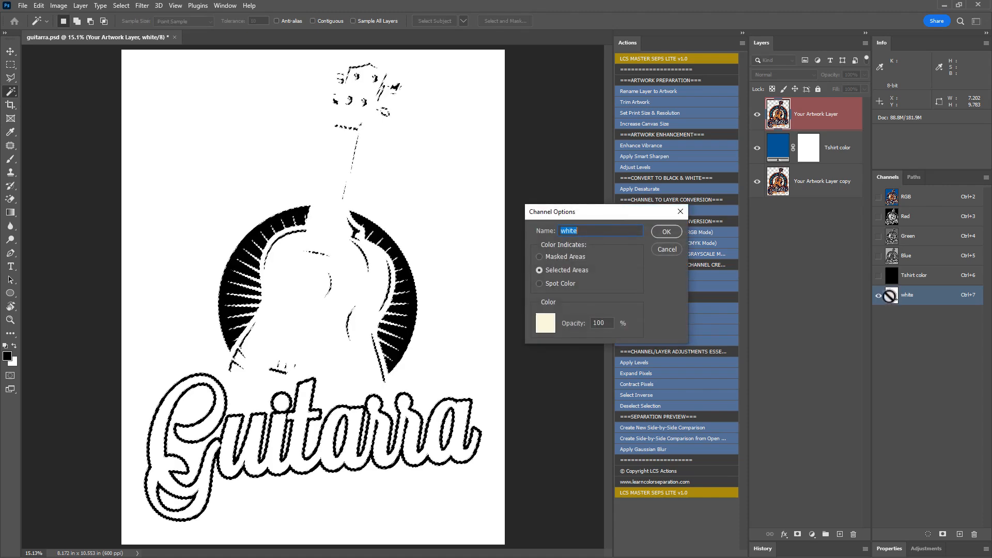
pyautogui.click(539, 283)
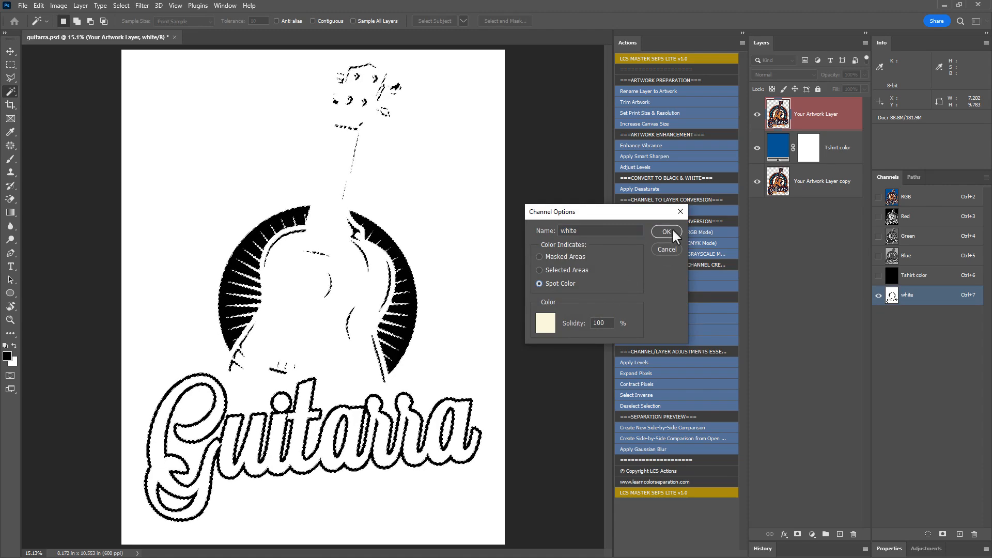
pyautogui.click(665, 231)
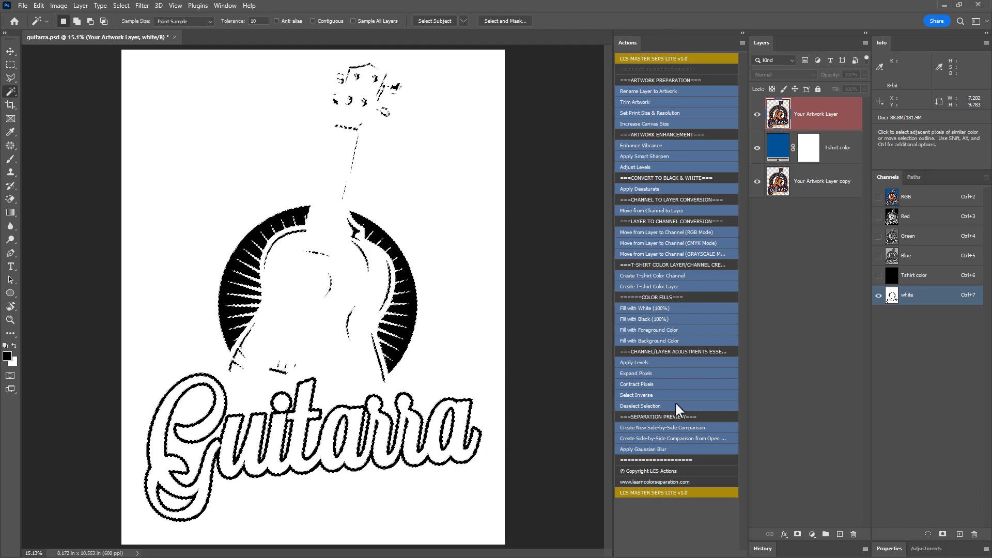
# Deselect, preview the white separation over the shirt colour, then return to the RGB composite.
pyautogui.click(638, 405)
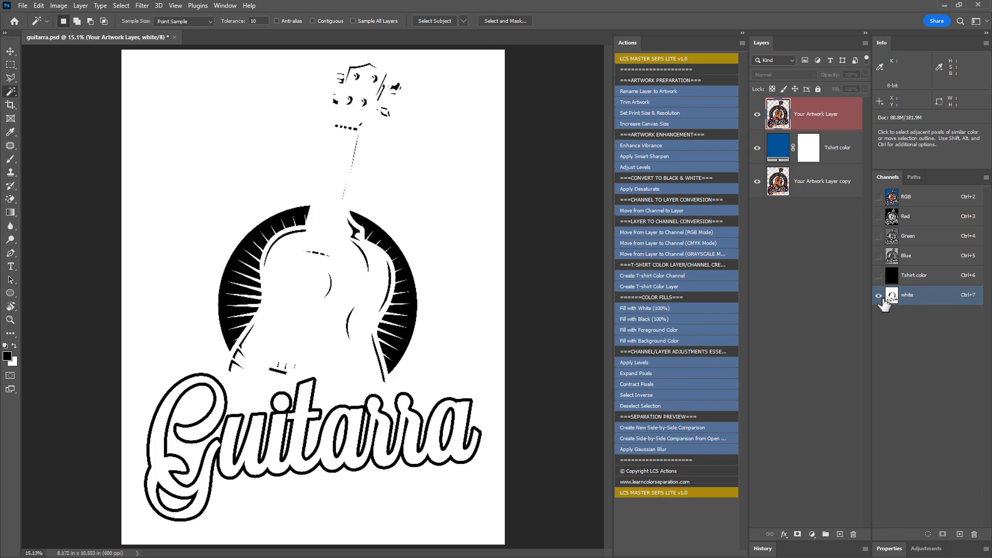
pyautogui.moveTo(906, 303)
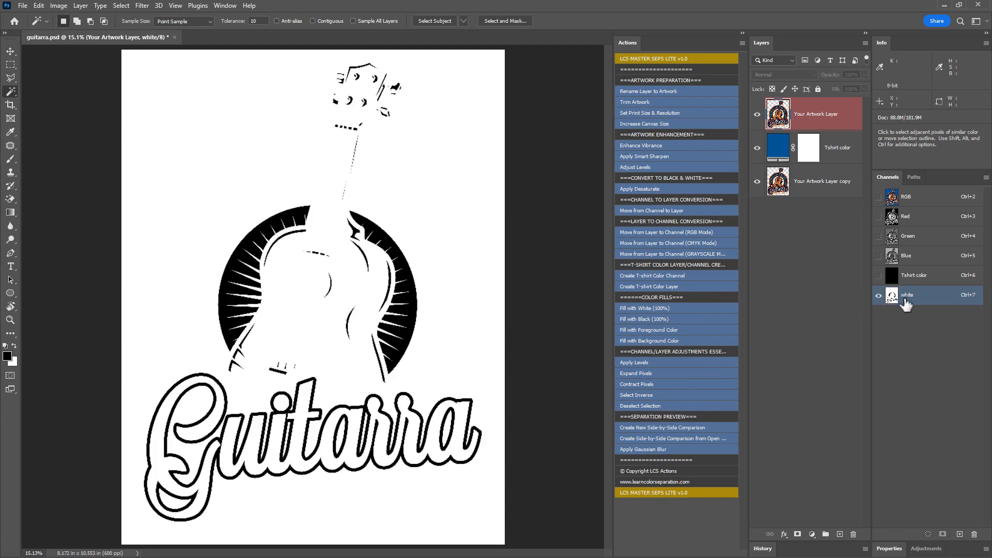
pyautogui.click(878, 275)
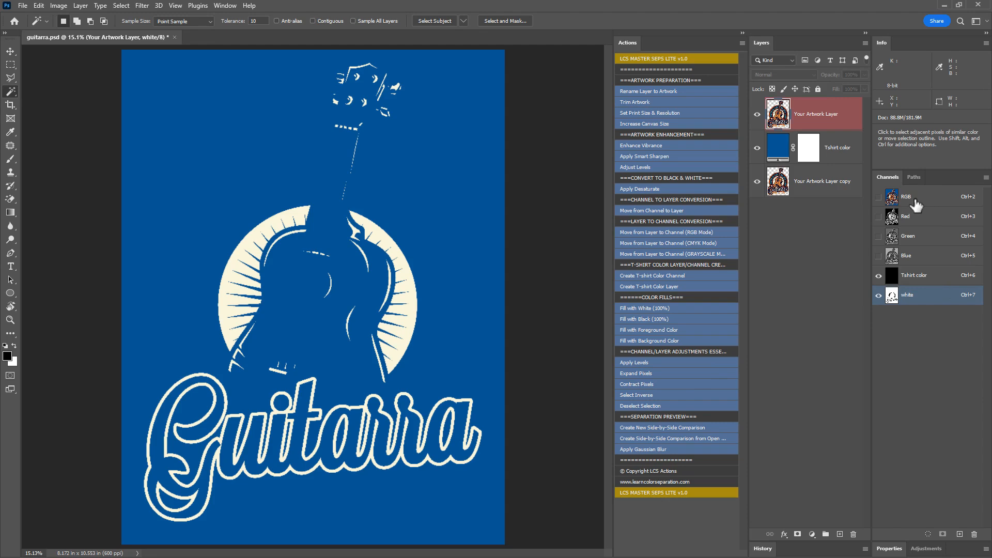
pyautogui.click(907, 197)
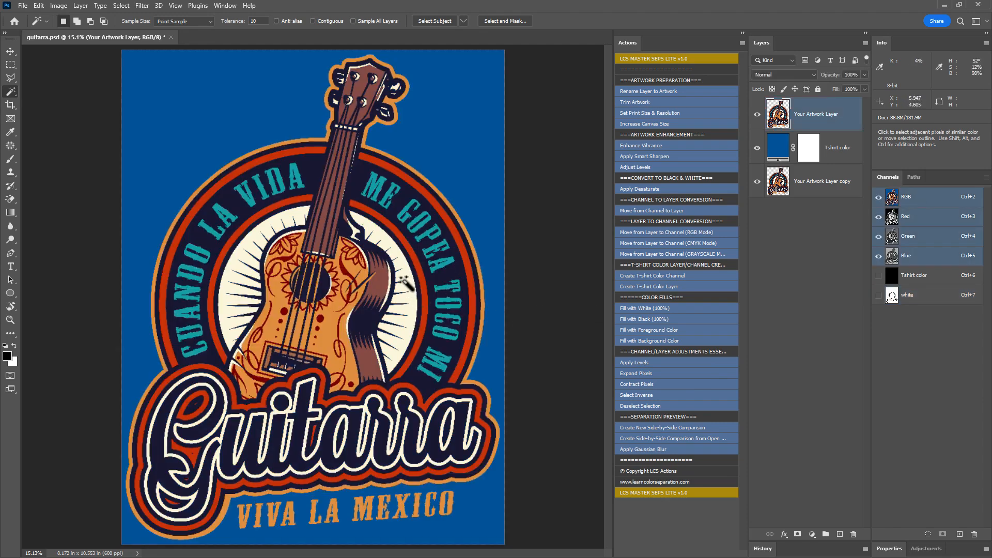
pyautogui.moveTo(401, 286)
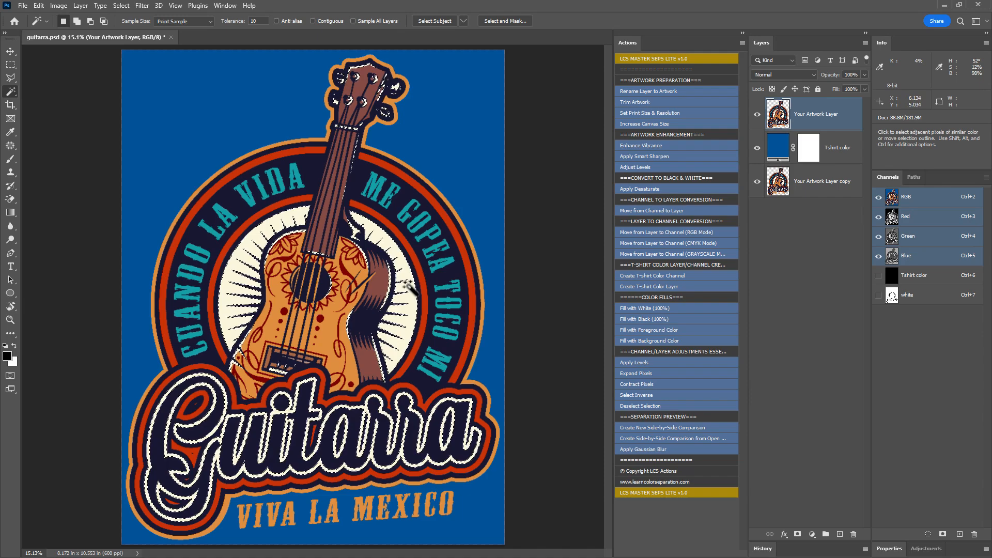
# Magic-wand select the orange areas of the artwork.
pyautogui.click(411, 291)
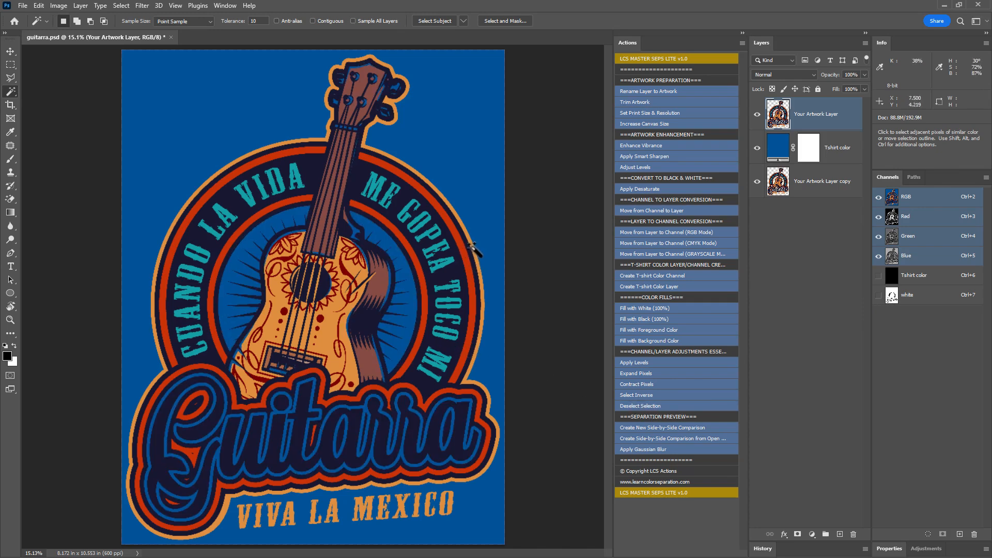
pyautogui.moveTo(807, 115)
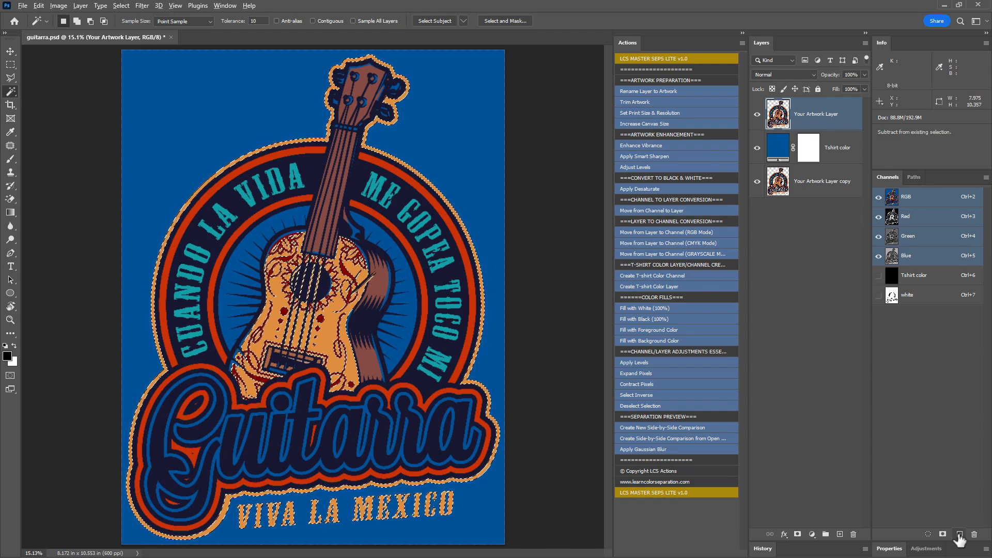
# Create a new channel named 'orange' with an orange display colour from the selection.
pyautogui.click(941, 534)
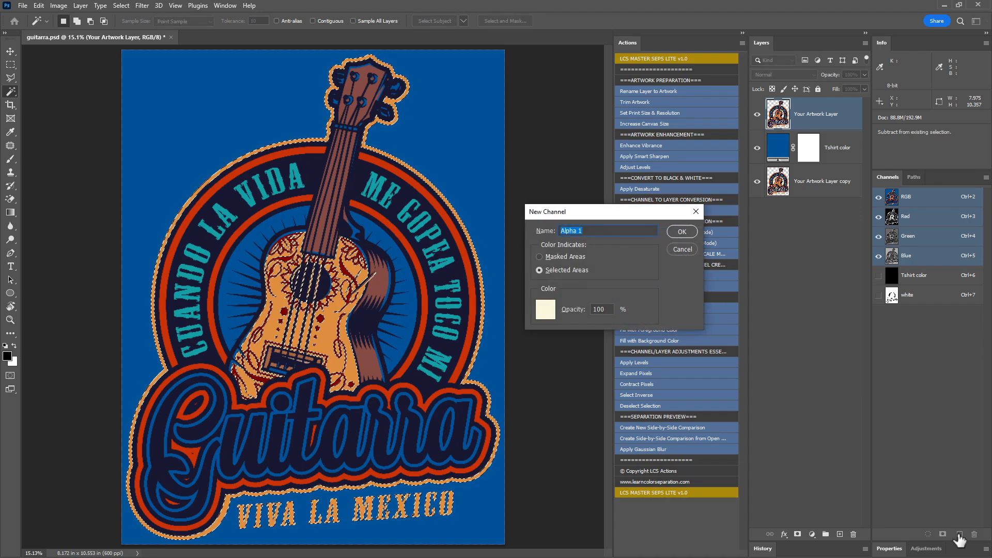
pyautogui.write('orange')
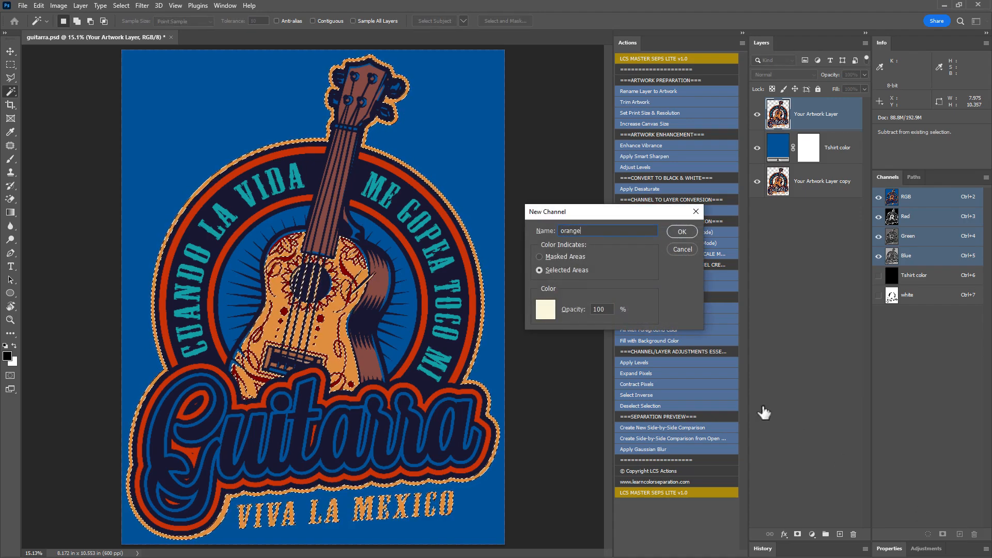
pyautogui.click(544, 309)
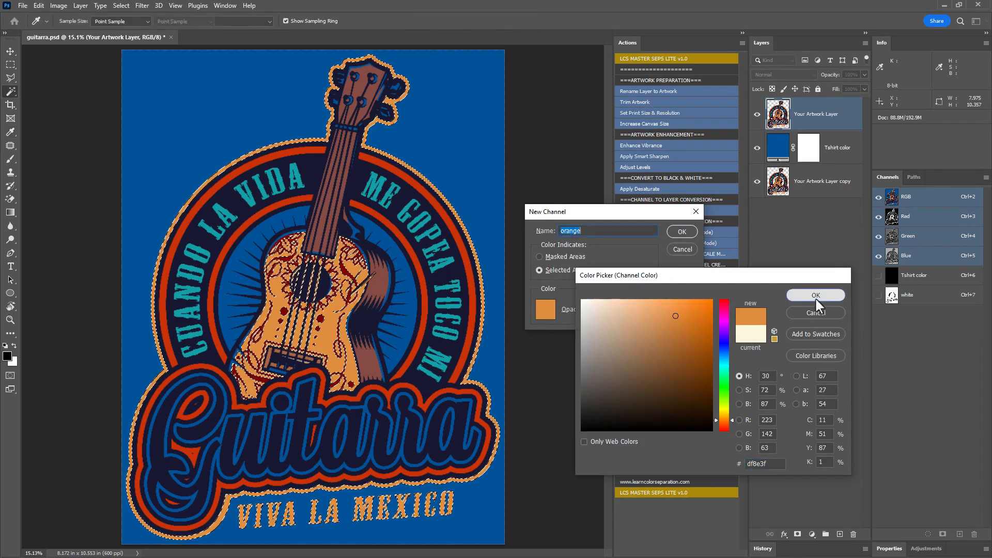
pyautogui.click(815, 296)
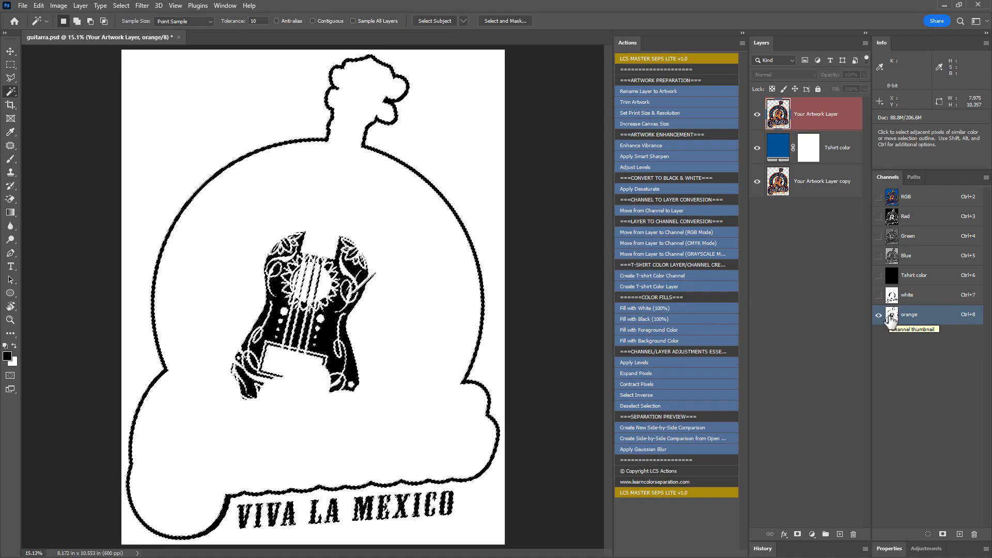
# Make the 'orange' channel a Spot Color channel.
pyautogui.doubleClick(892, 314)
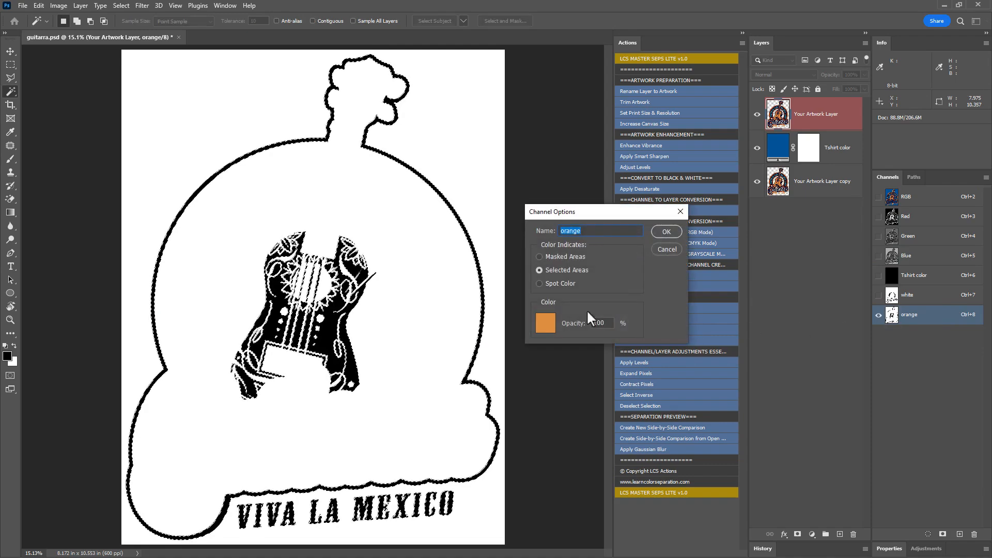
pyautogui.click(539, 283)
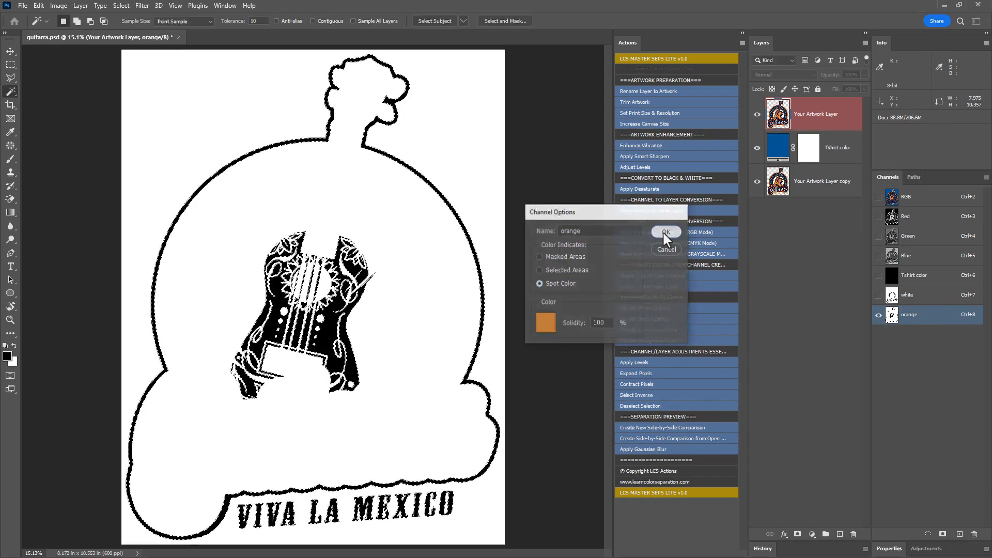
pyautogui.click(665, 232)
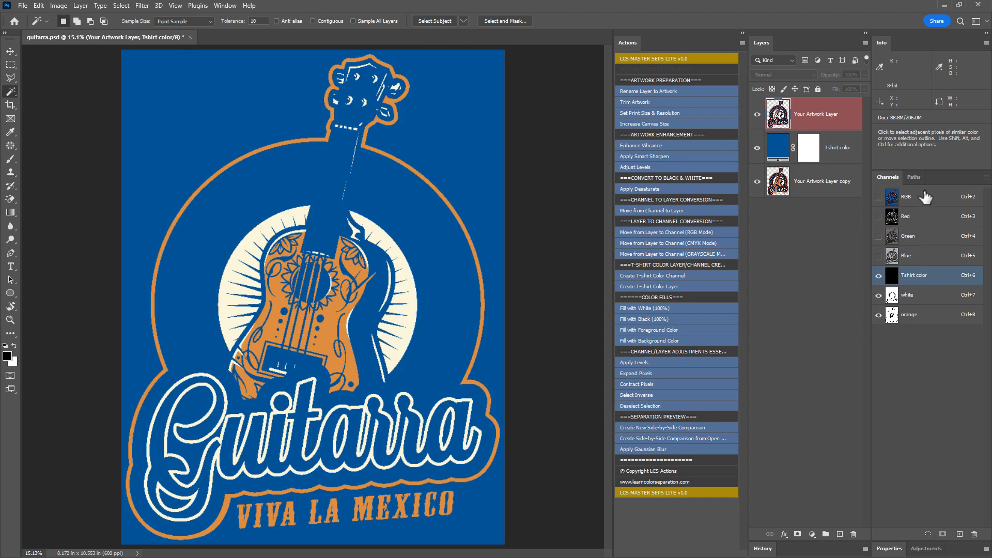
# Return to the RGB composite after previewing the spot channels over the shirt colour.
pyautogui.click(906, 197)
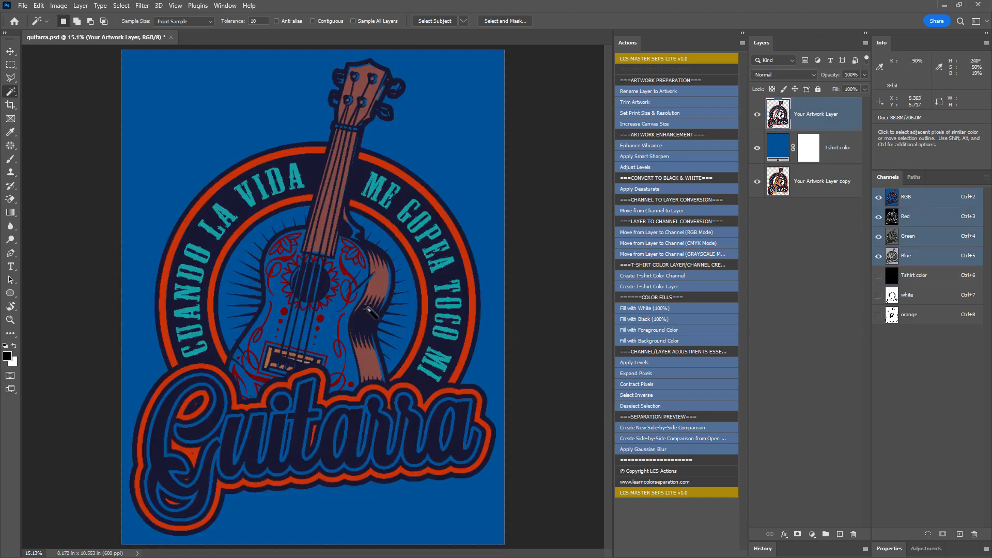
pyautogui.moveTo(424, 227)
pyautogui.write('blue')
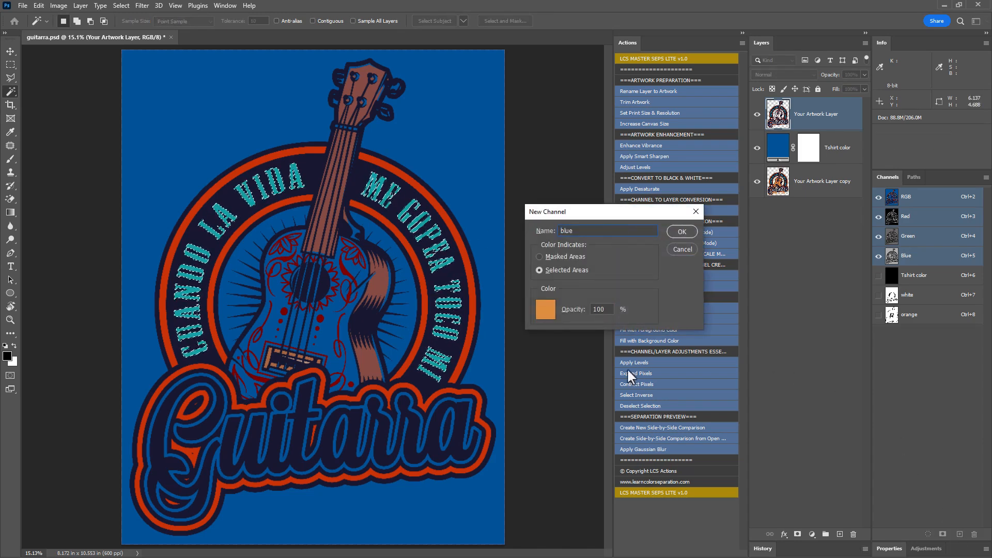
# Create the teal 'blue' channel from the lettering, fill it black, return to RGB and start the 'red' channel colour.
pyautogui.click(545, 309)
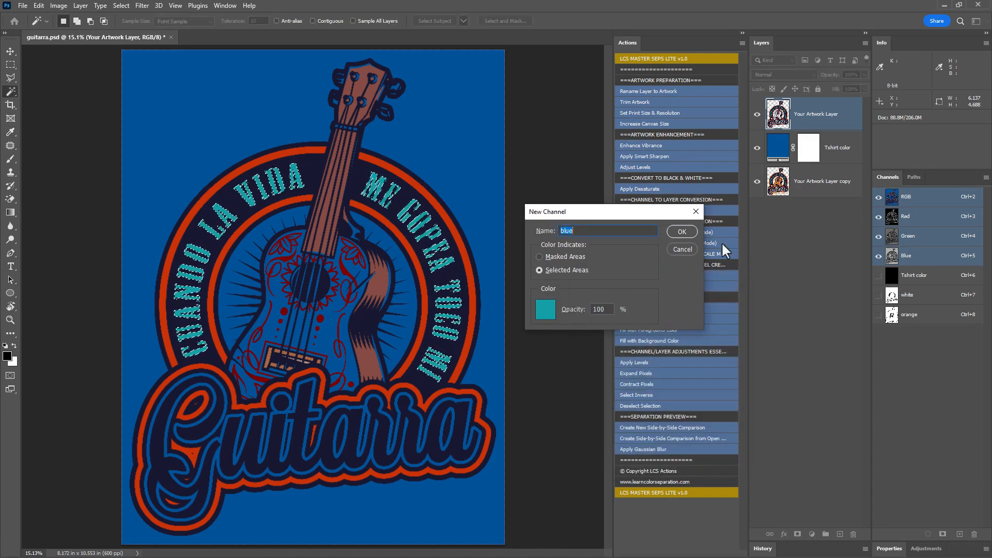
pyautogui.click(680, 230)
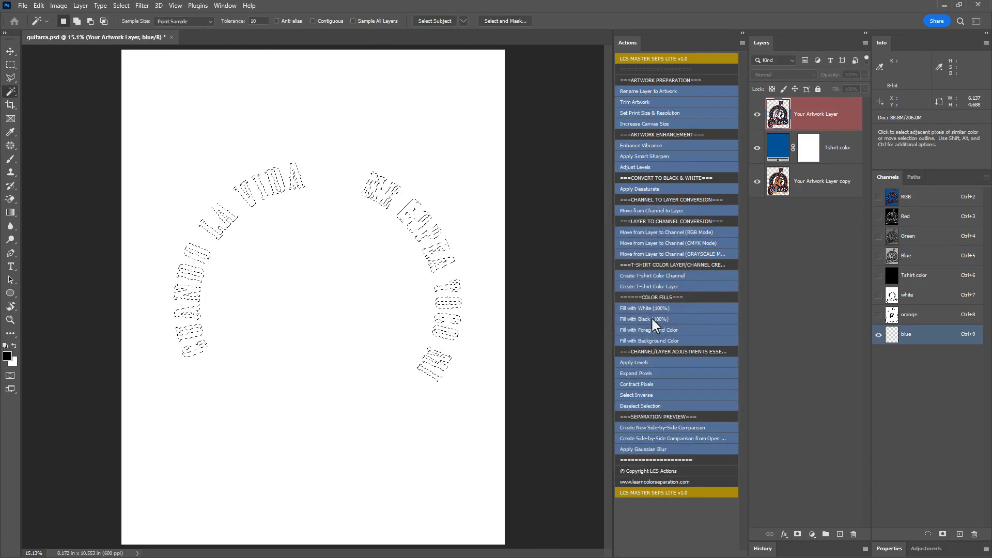
pyautogui.doubleClick(906, 334)
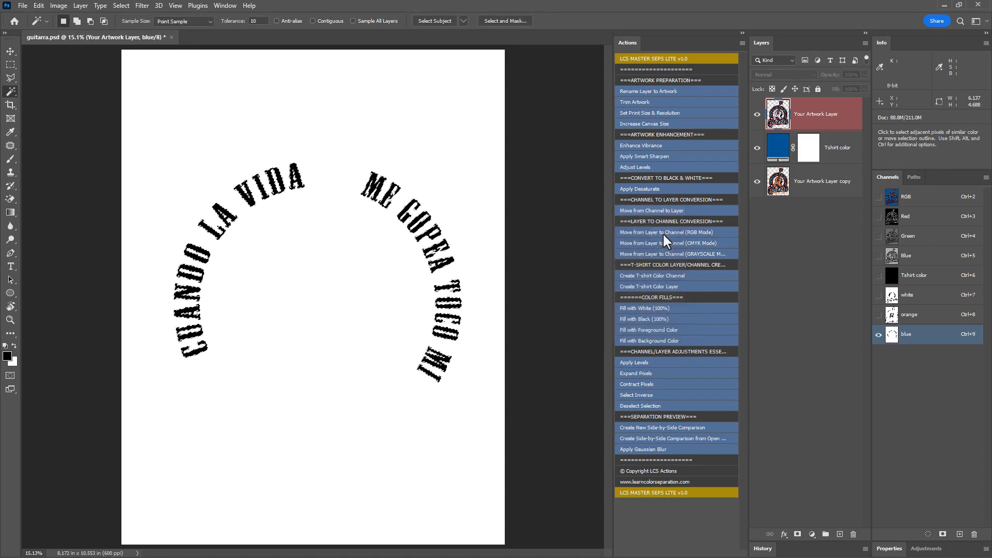
pyautogui.click(908, 196)
pyautogui.write('red')
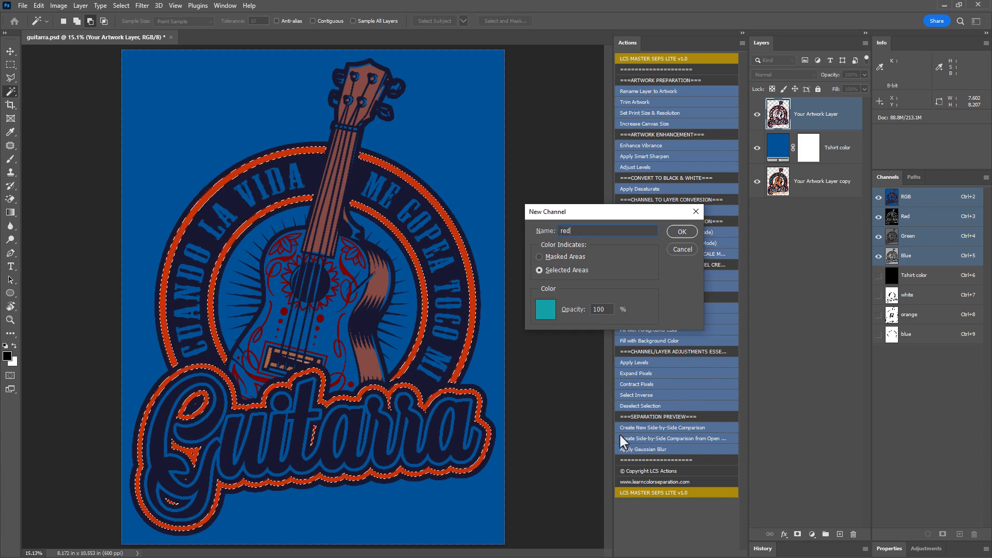
pyautogui.click(544, 309)
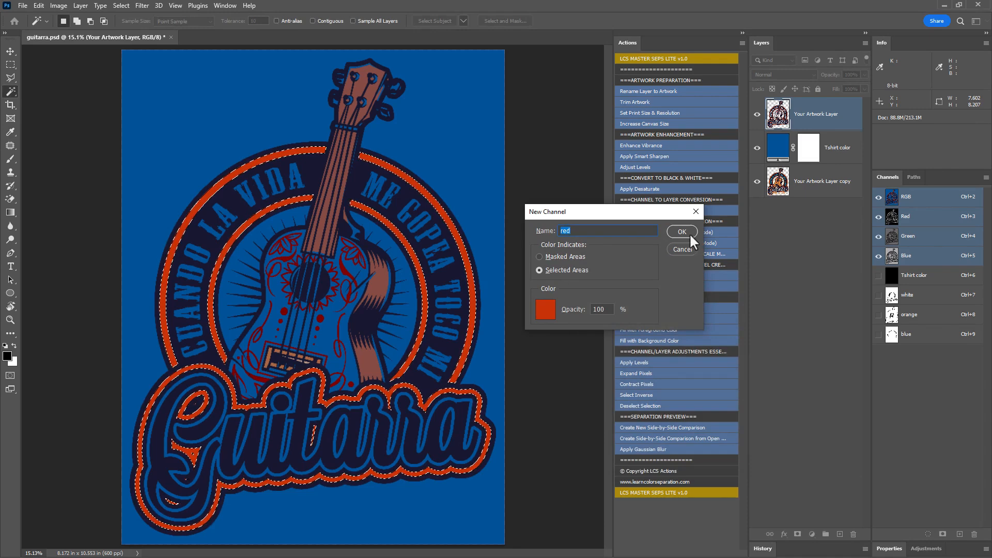
# Create the 'red' channel from the outline selection as a Spot Color channel, then return to RGB.
pyautogui.click(680, 231)
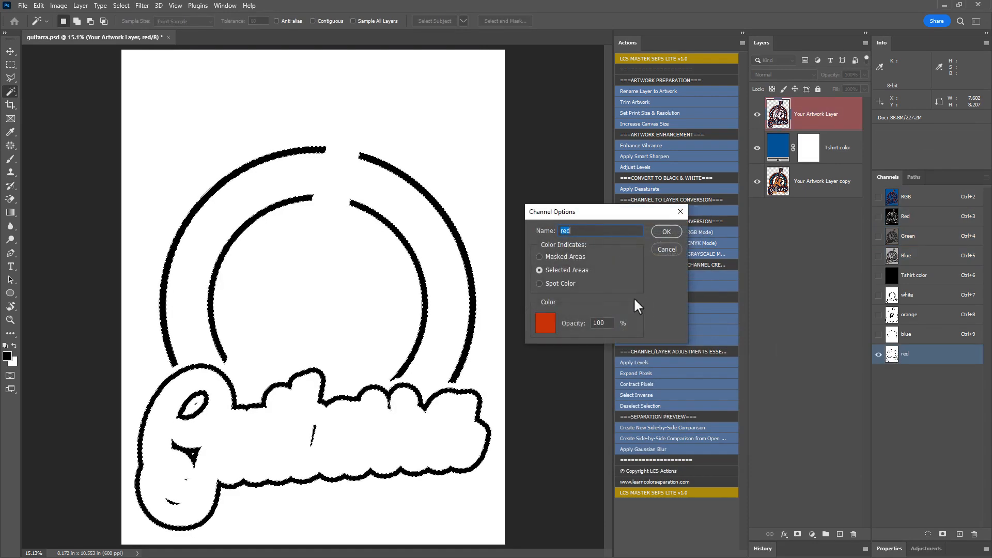
pyautogui.click(539, 283)
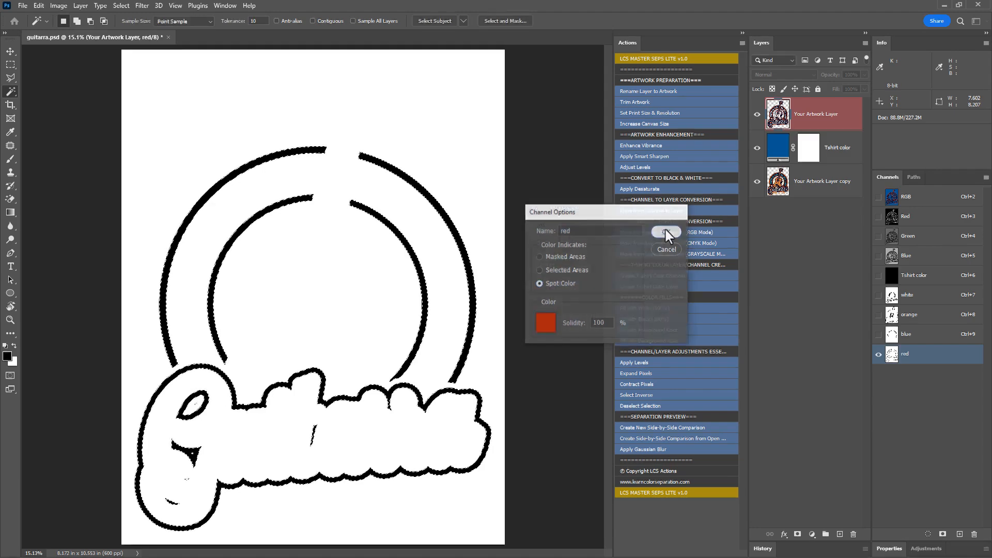
pyautogui.click(664, 231)
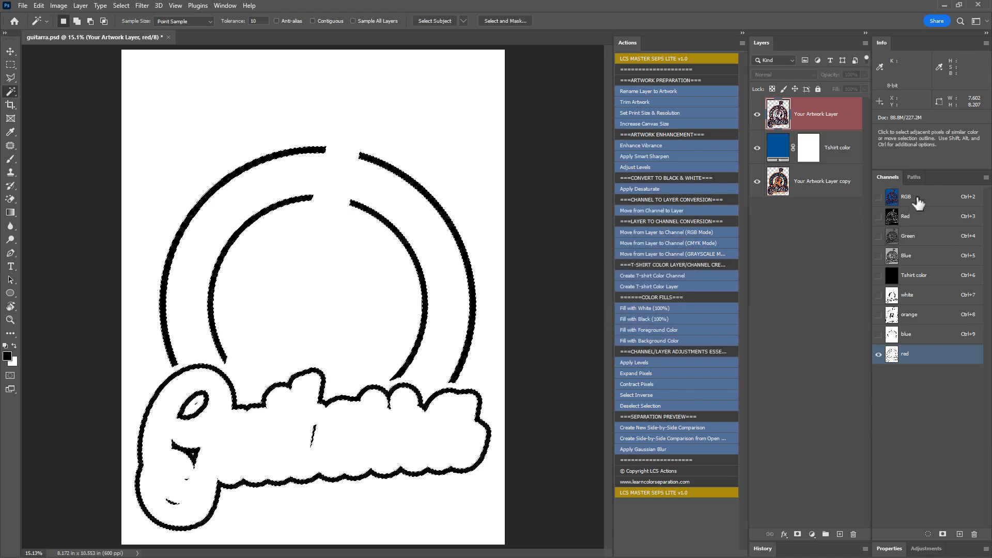
pyautogui.click(906, 196)
pyautogui.write('dark red')
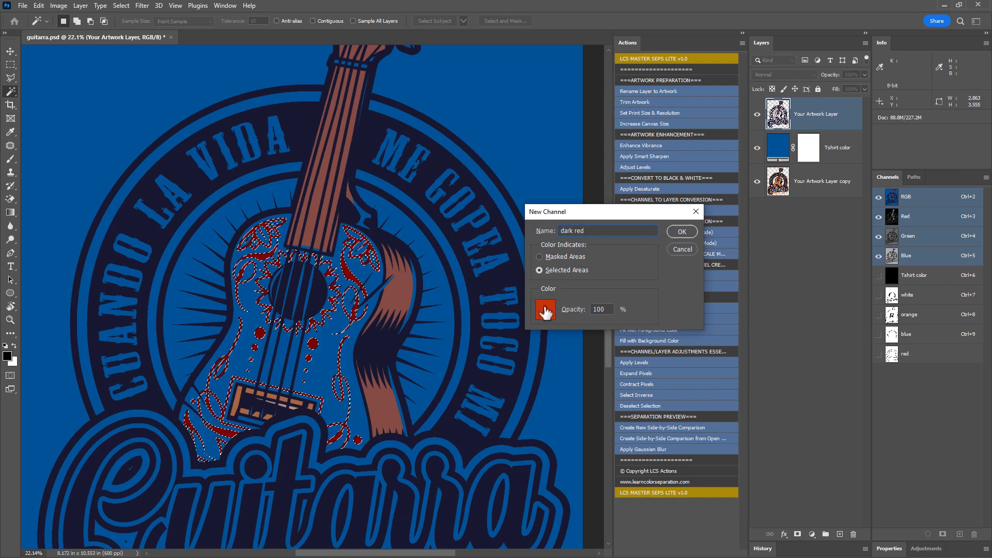
# Create the 'dark red' channel from the guitar decorations and make it a Spot Color channel.
pyautogui.click(544, 310)
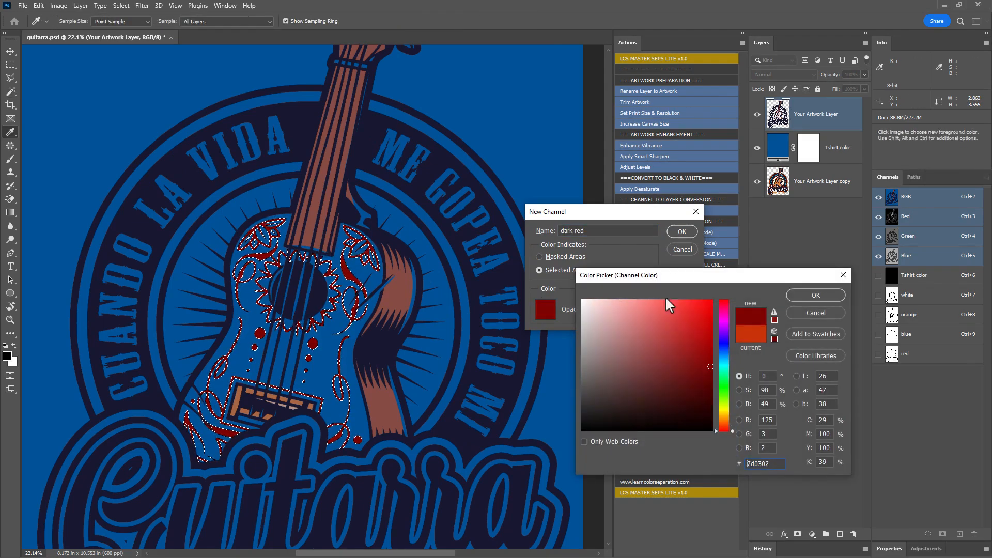
pyautogui.click(815, 295)
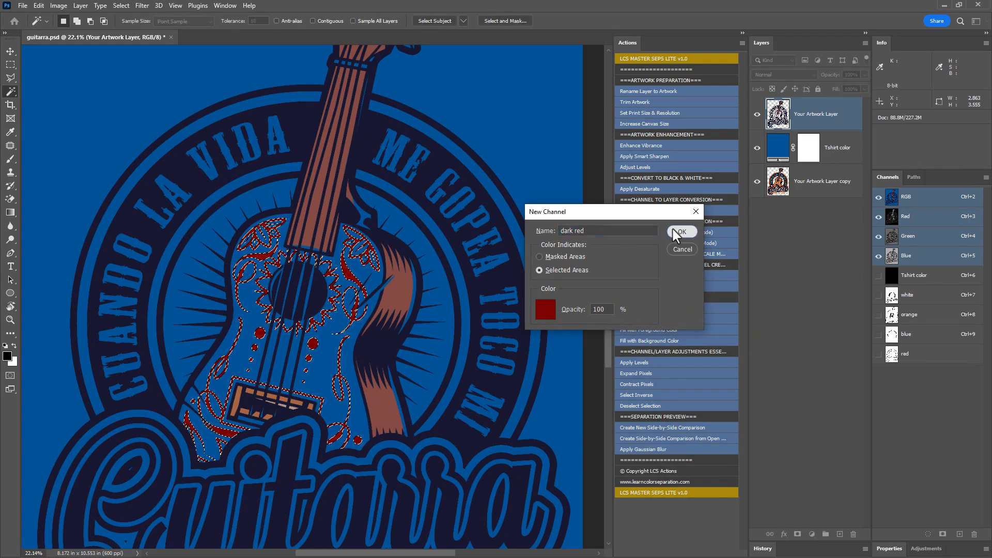
pyautogui.click(680, 231)
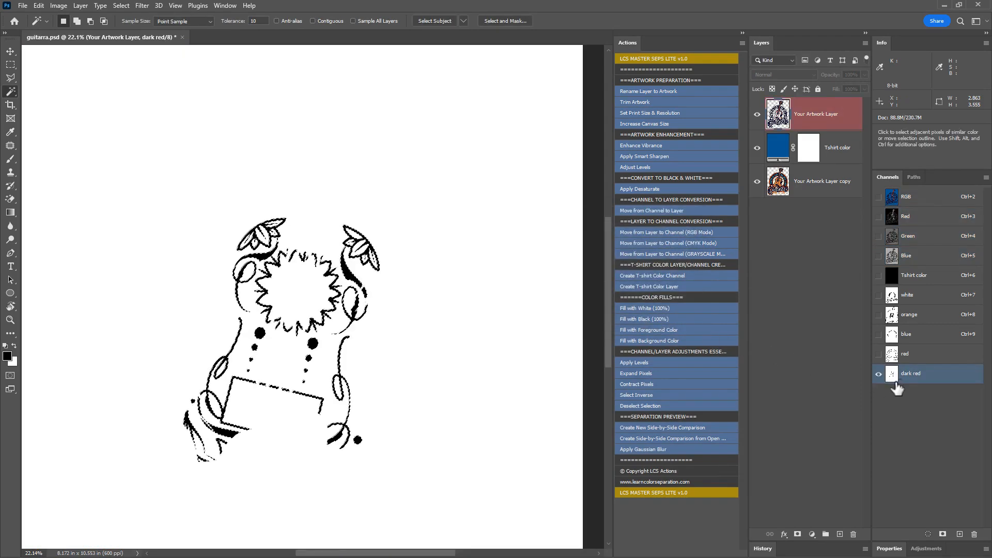
pyautogui.doubleClick(912, 373)
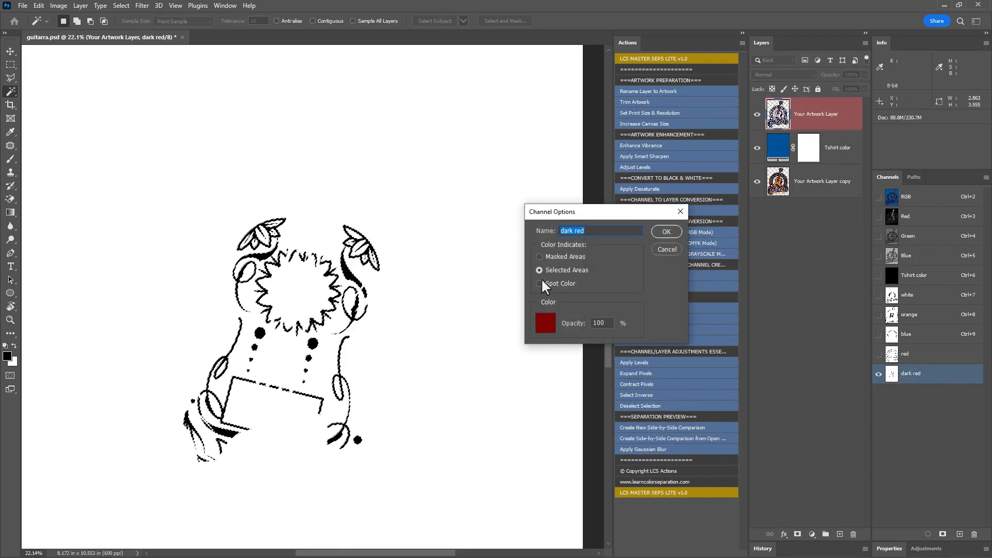
pyautogui.click(666, 249)
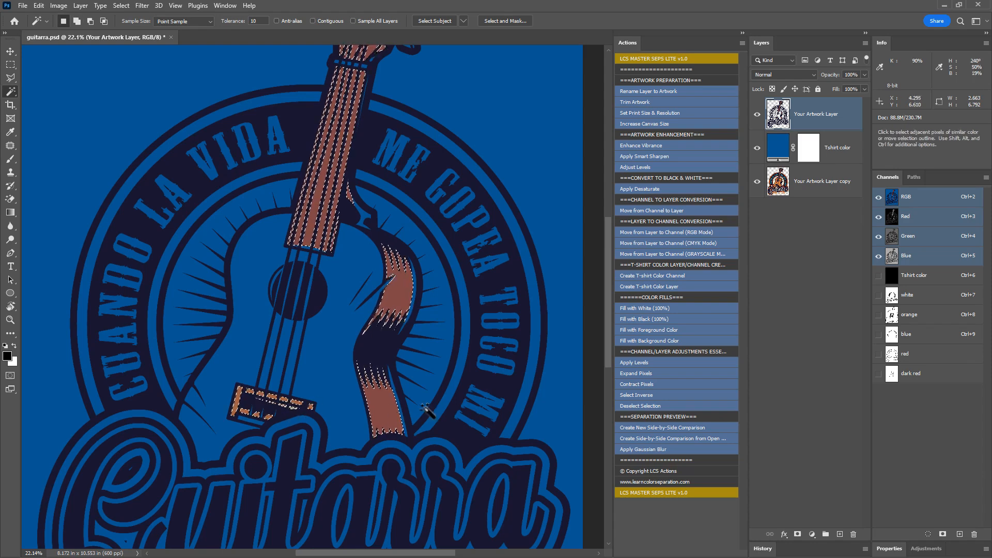
# Create a spot channel named brown with the brown ink colour for the neck, bridge and strap.
pyautogui.click(958, 534)
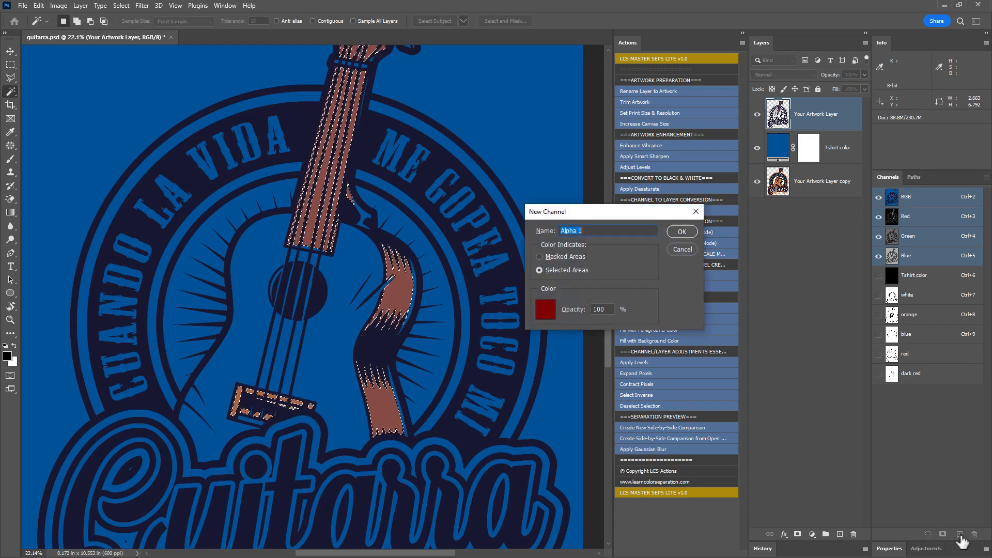
pyautogui.write('brown')
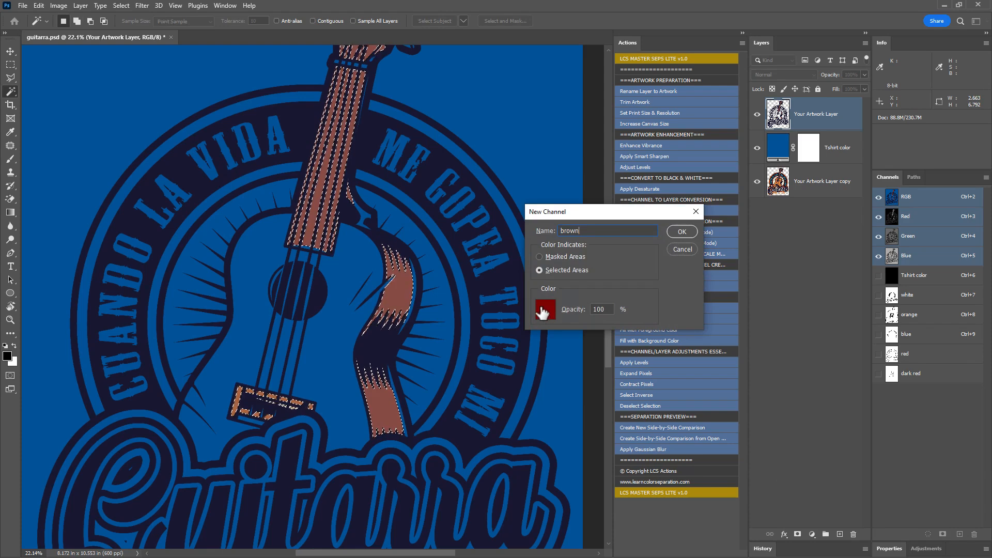
pyautogui.click(544, 310)
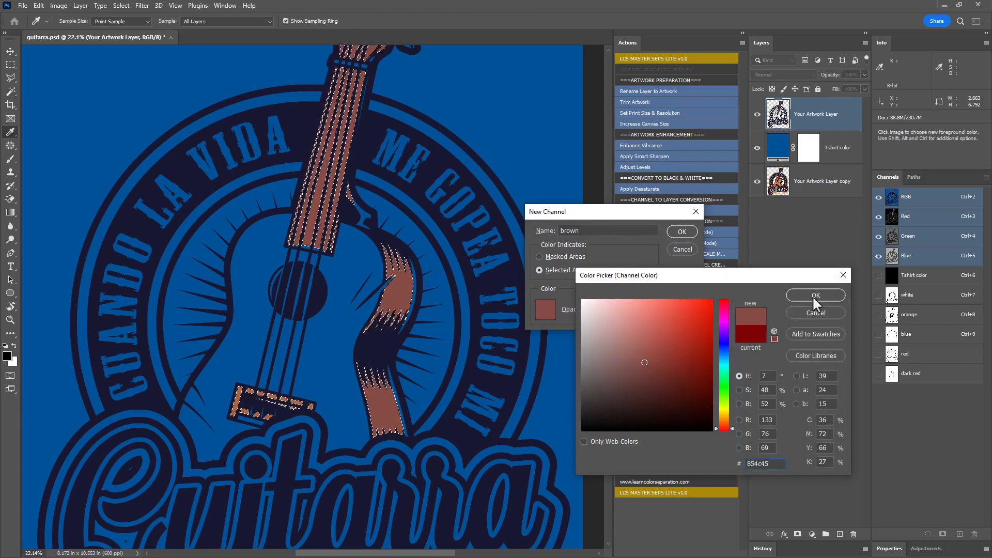
pyautogui.click(815, 295)
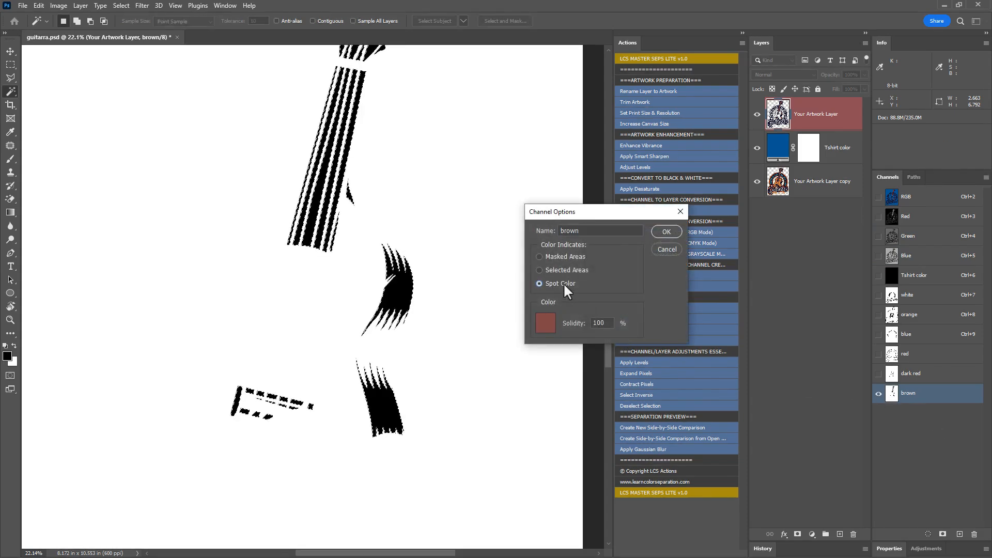
pyautogui.click(666, 249)
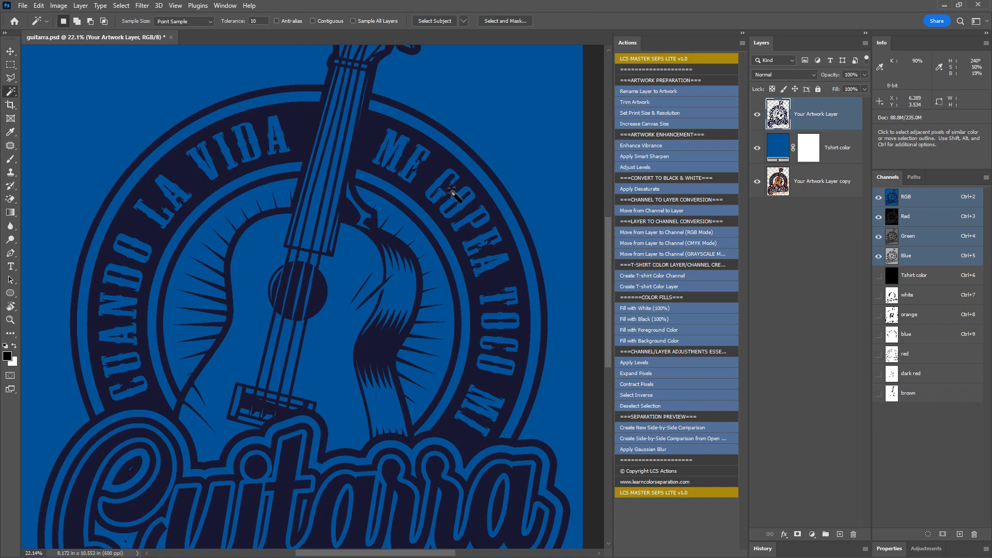
pyautogui.moveTo(497, 208)
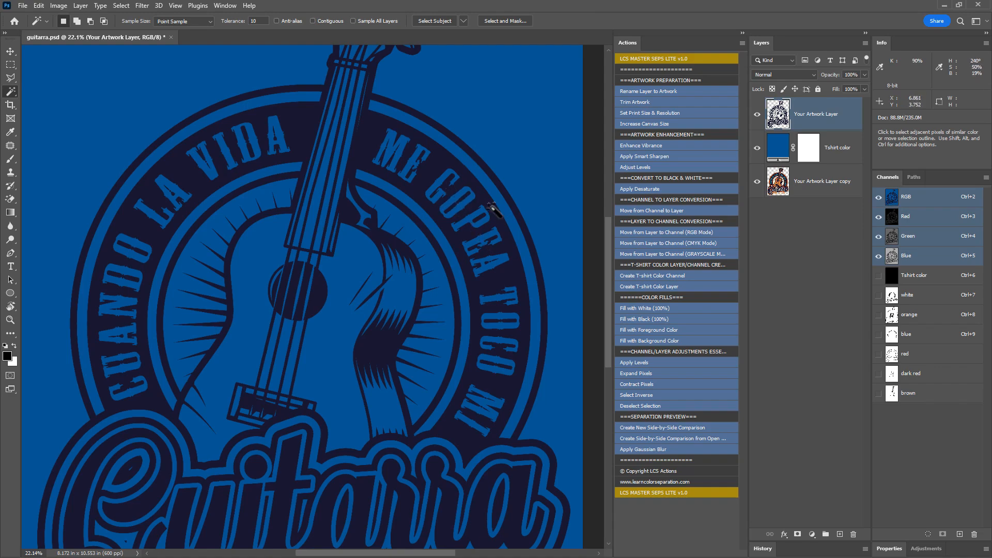
# Create a new channel named navy with ink colour #181830 from the dark navy selection.
pyautogui.click(958, 534)
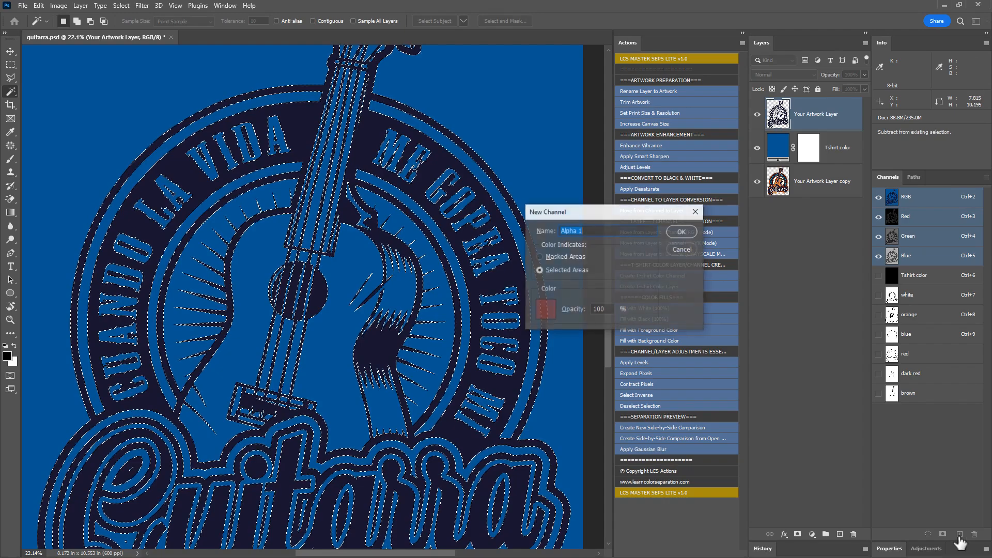
pyautogui.click(546, 310)
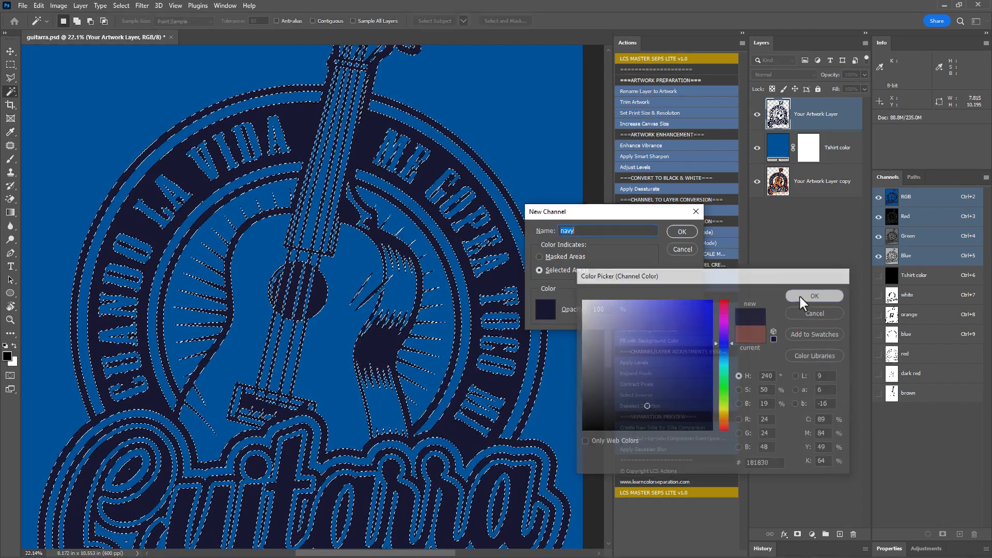
pyautogui.click(814, 297)
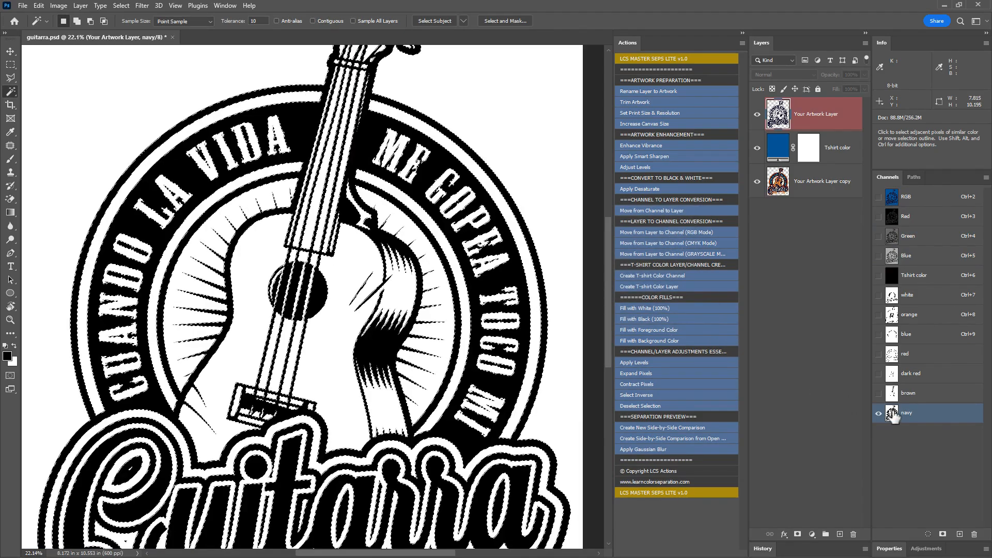
# Set the navy channel to Spot Color at 100% solidity and return to the composite view.
pyautogui.doubleClick(911, 413)
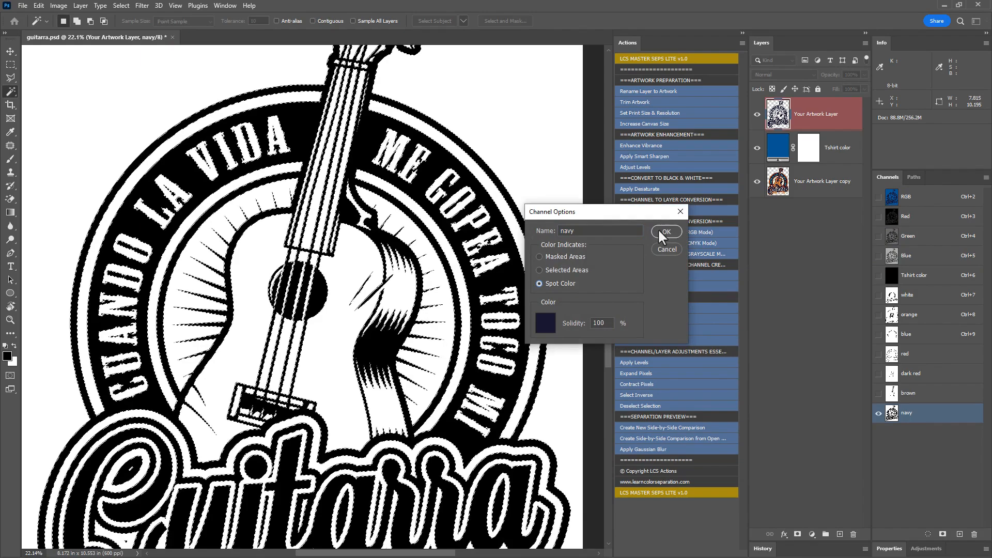
pyautogui.click(664, 231)
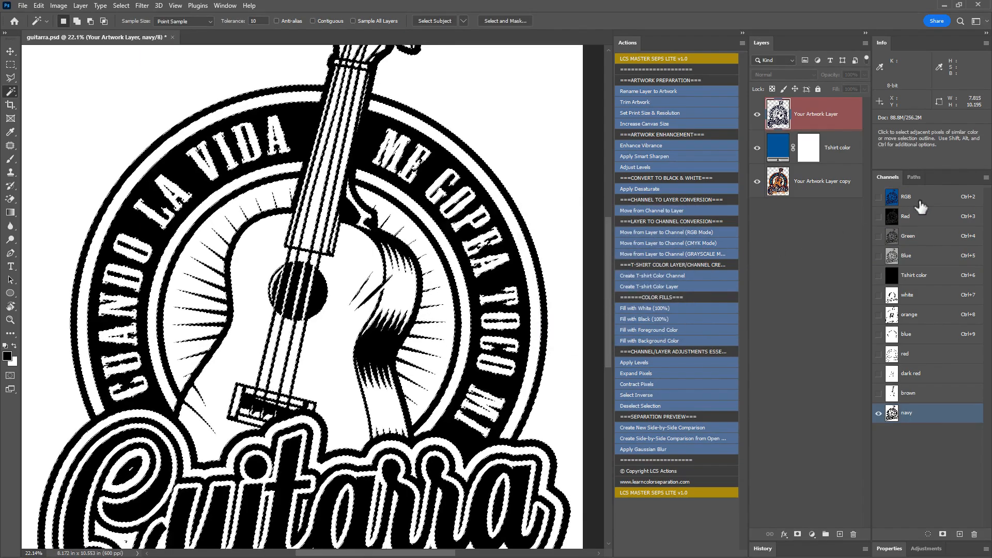
pyautogui.click(906, 196)
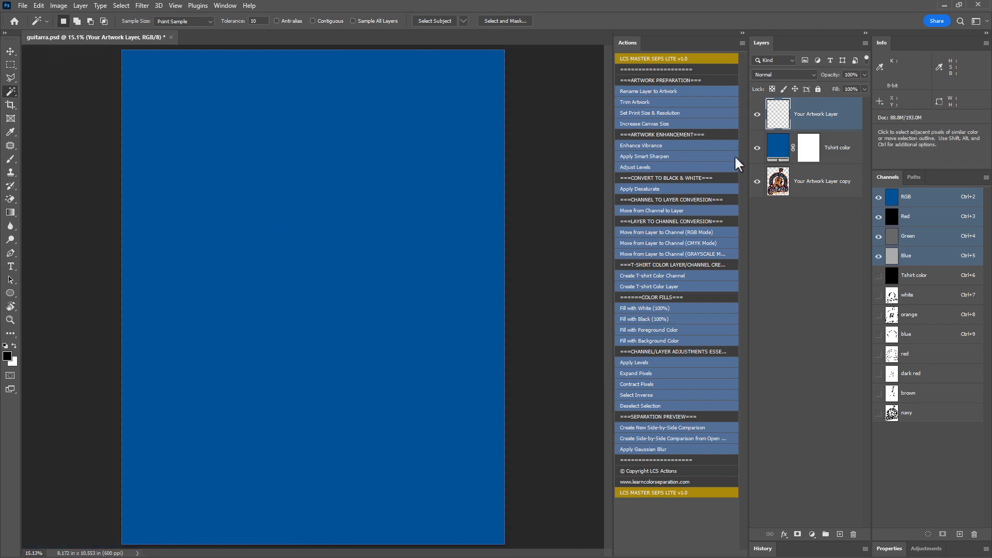
pyautogui.moveTo(836, 461)
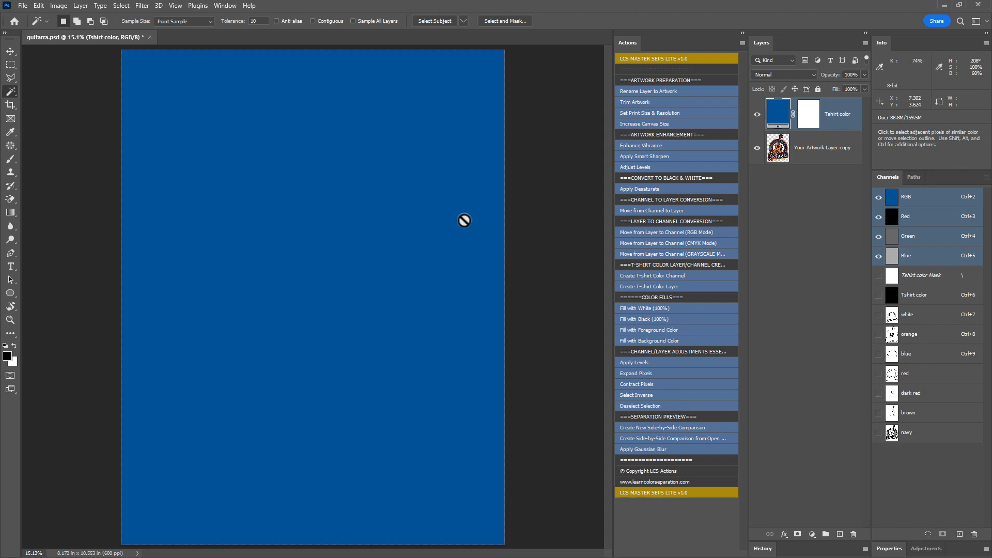
pyautogui.moveTo(564, 345)
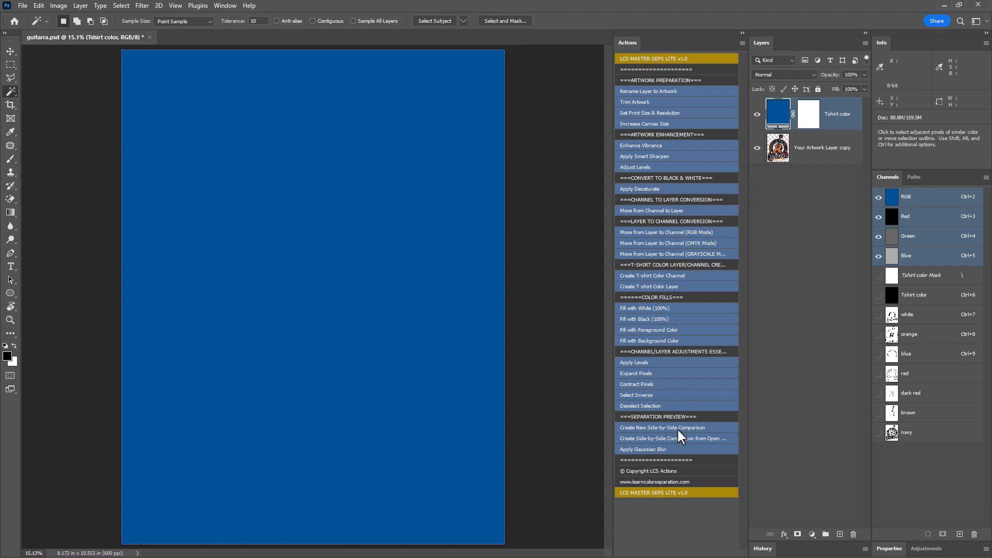
# Run Create New Side-by-Side Comparison and show the spot channels in the original document.
pyautogui.click(662, 428)
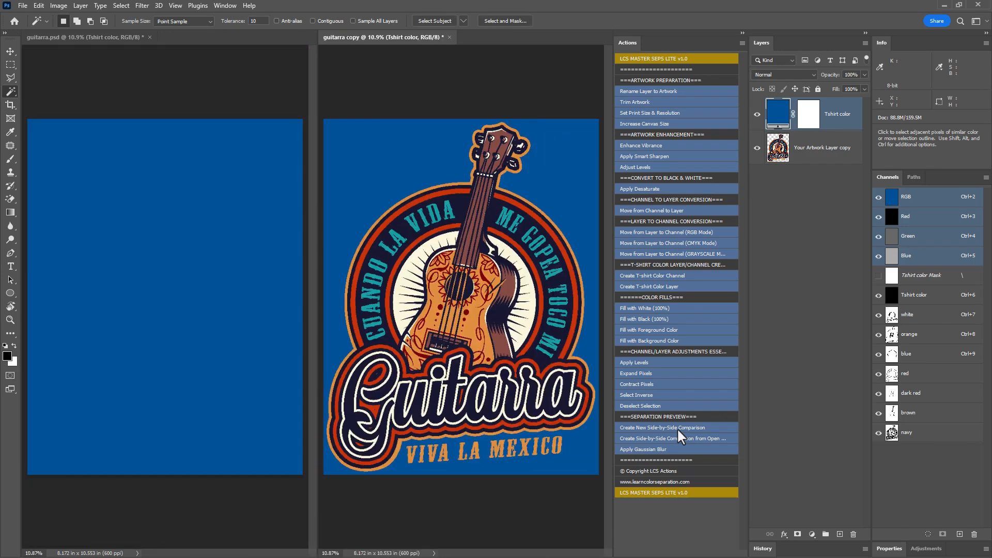
pyautogui.click(10, 52)
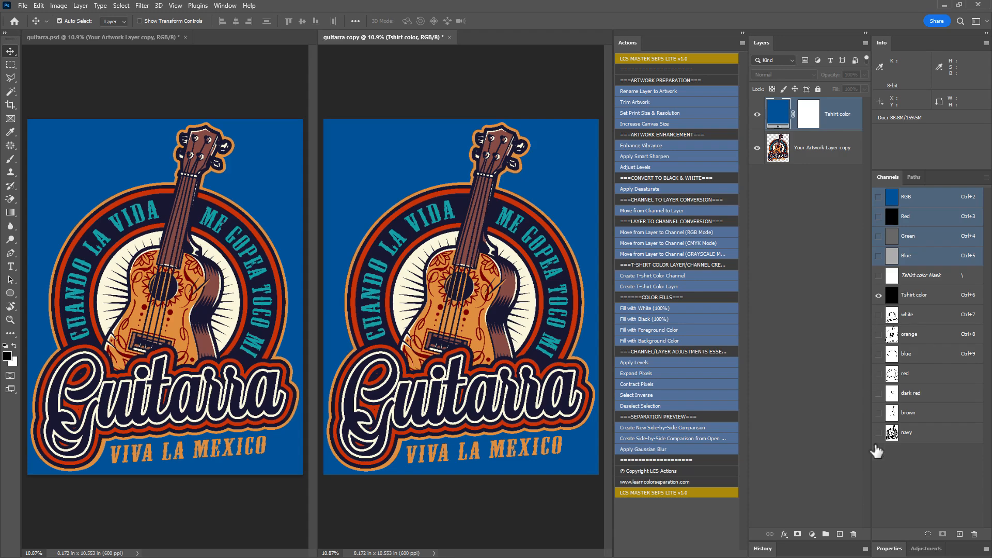
pyautogui.click(878, 334)
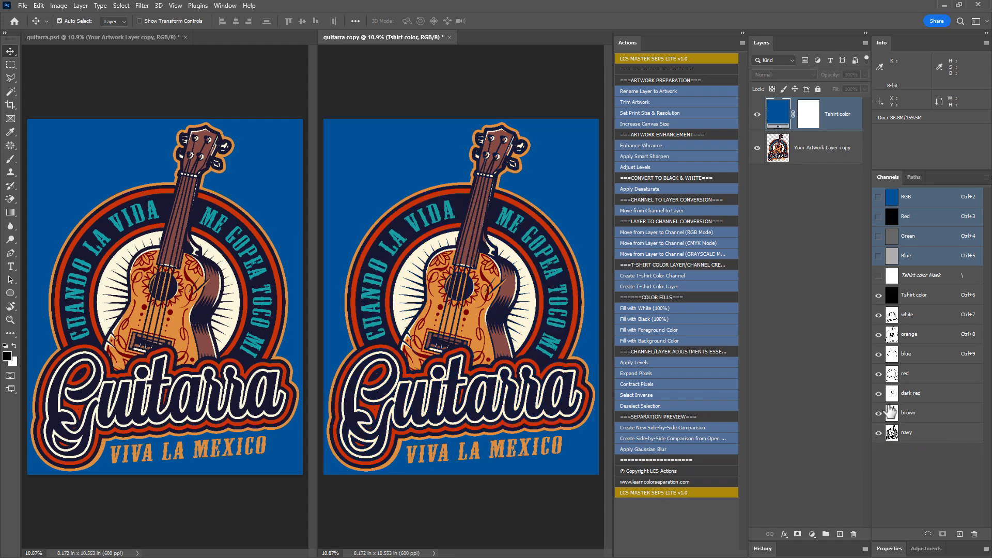
pyautogui.moveTo(530, 286)
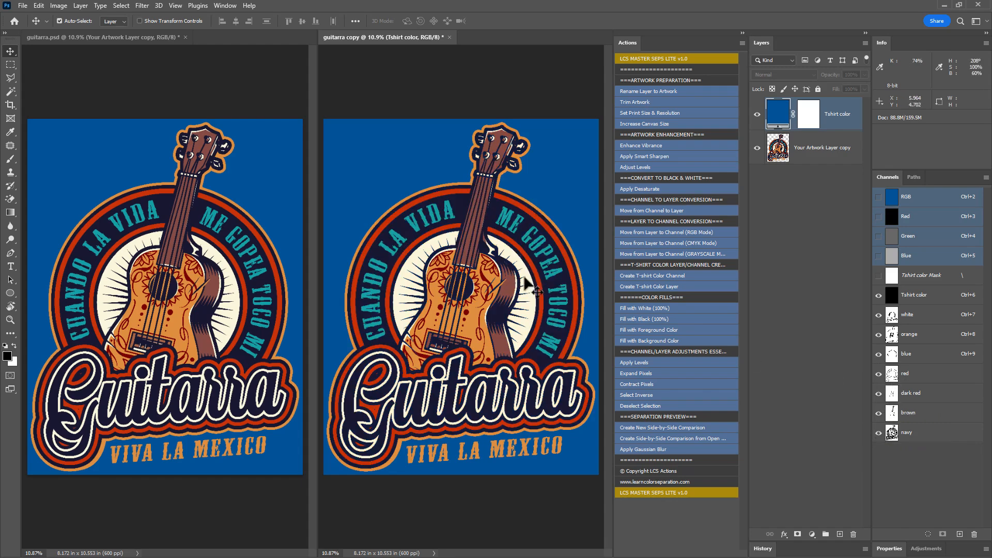
pyautogui.moveTo(451, 44)
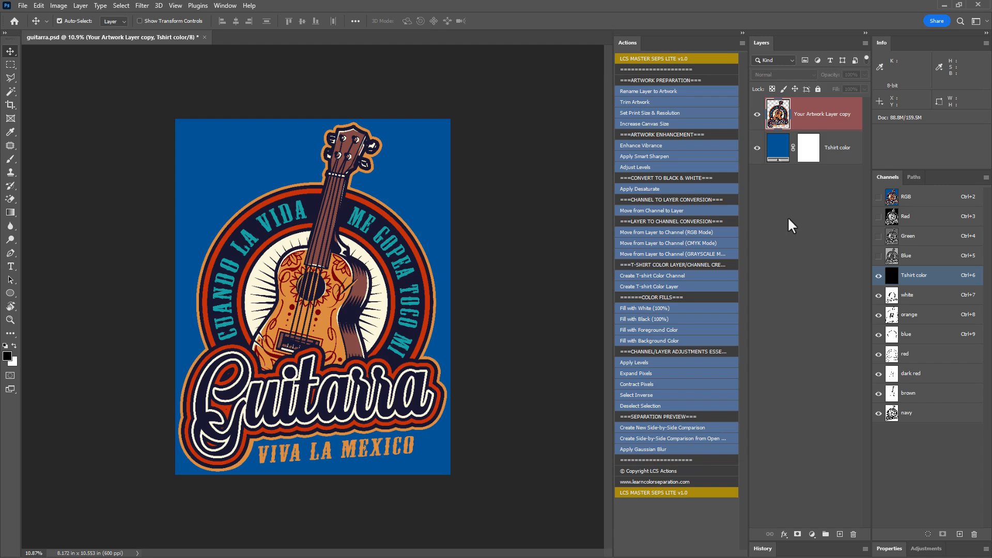
pyautogui.moveTo(942, 303)
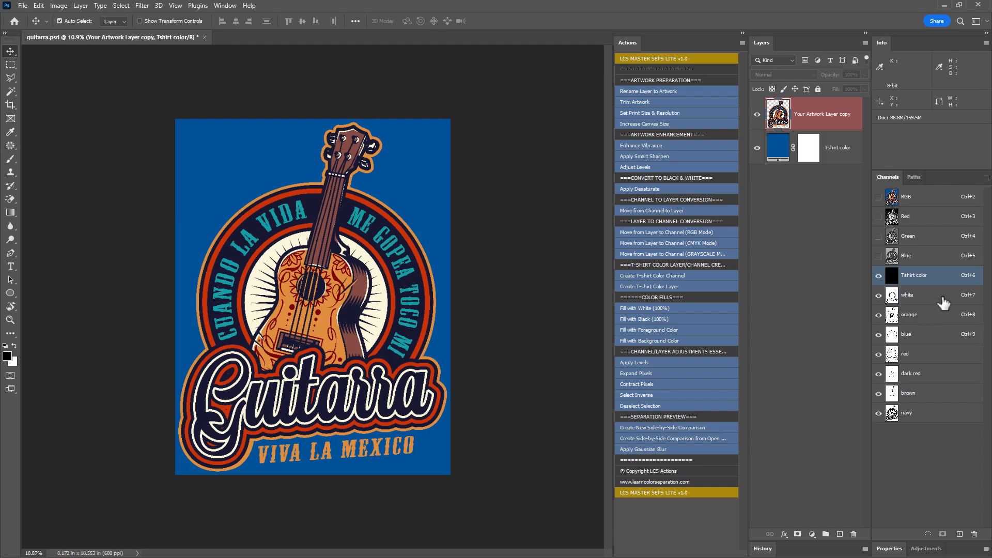
# Move the white spot channel onto a new layer named white.
pyautogui.click(911, 294)
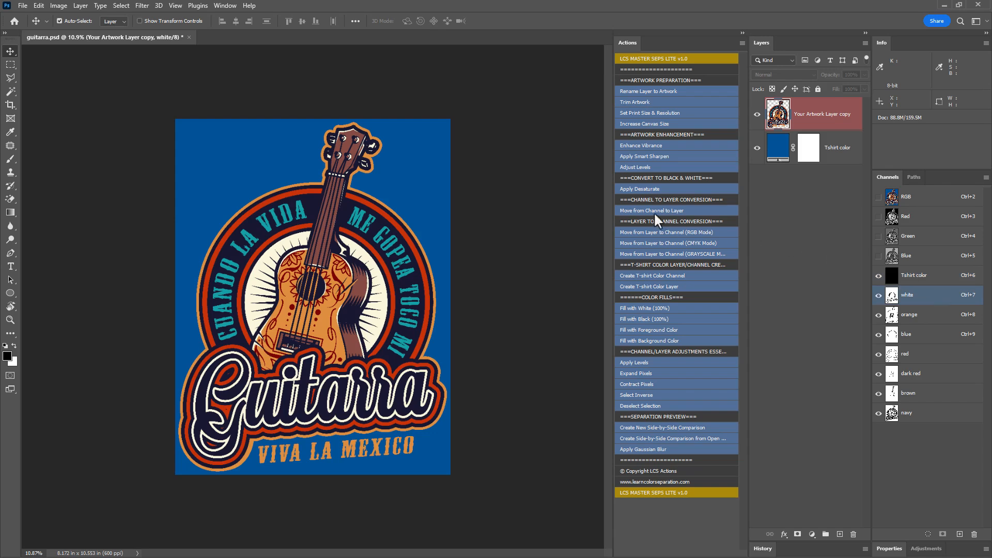
pyautogui.click(650, 210)
pyautogui.write('white')
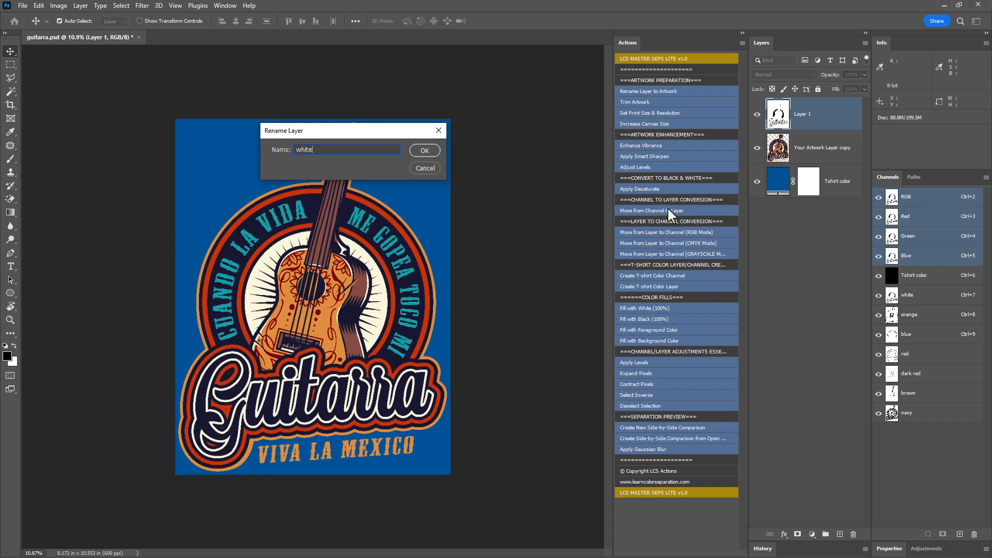
pyautogui.click(423, 149)
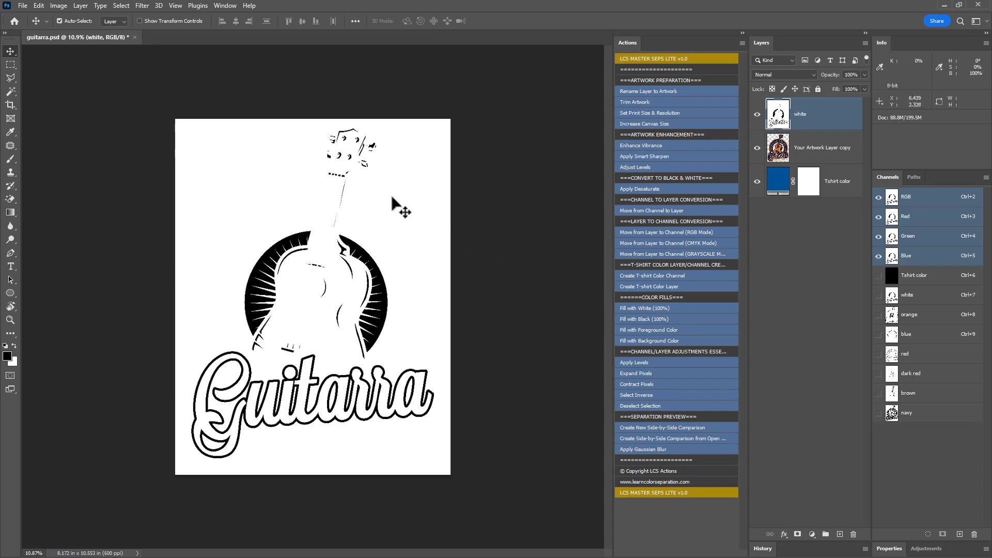
pyautogui.moveTo(48, 116)
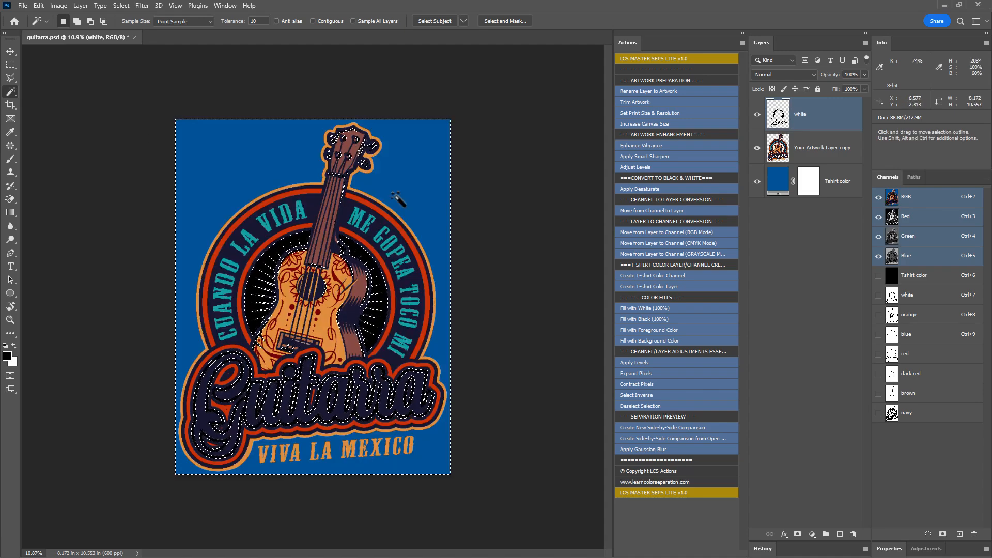
pyautogui.click(756, 183)
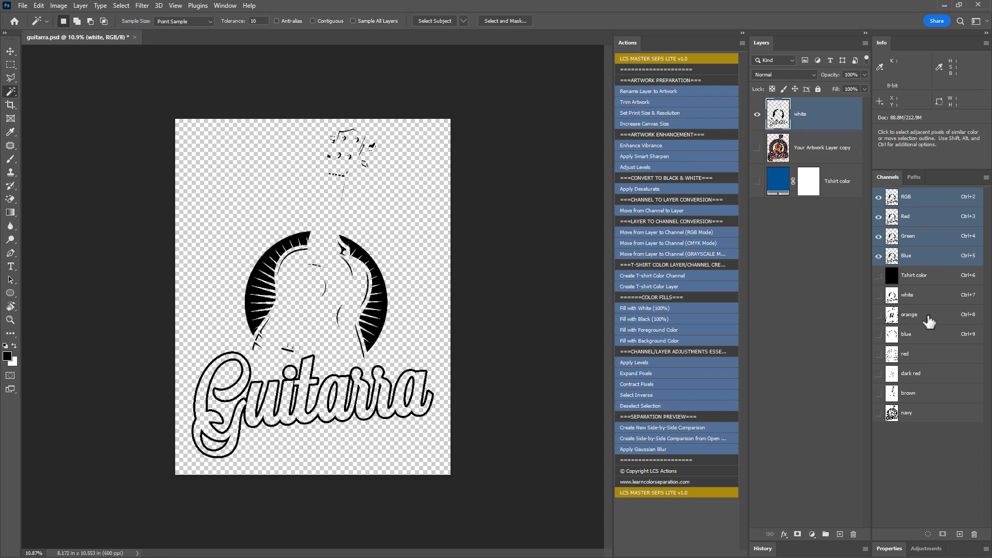
# Move the orange spot channel onto a new layer named orange.
pyautogui.click(878, 315)
pyautogui.write('orange')
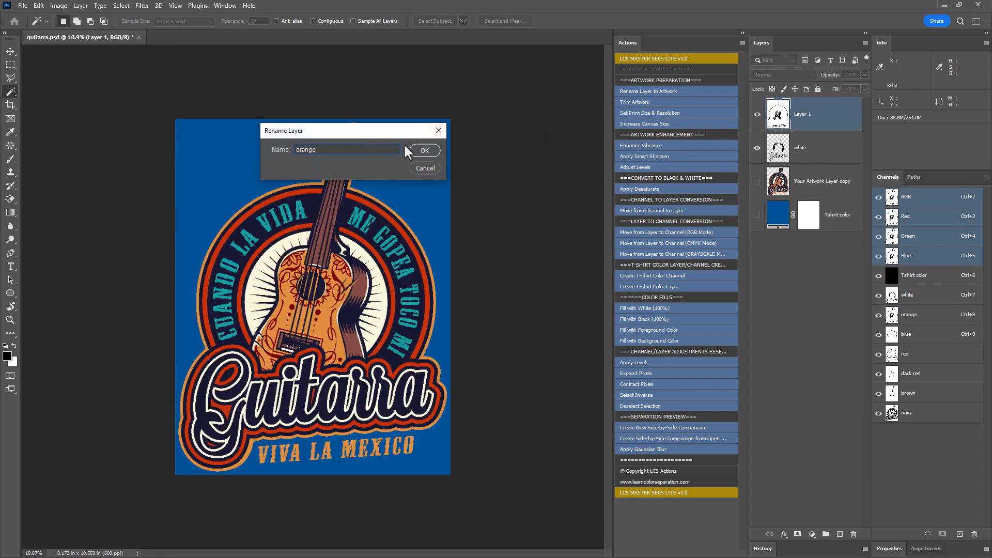
pyautogui.click(424, 149)
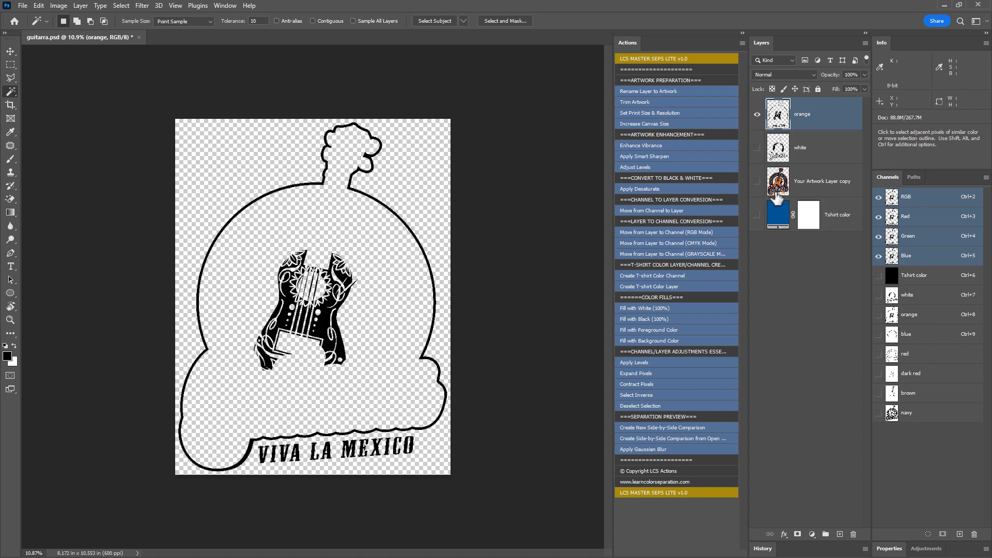
pyautogui.moveTo(793, 194)
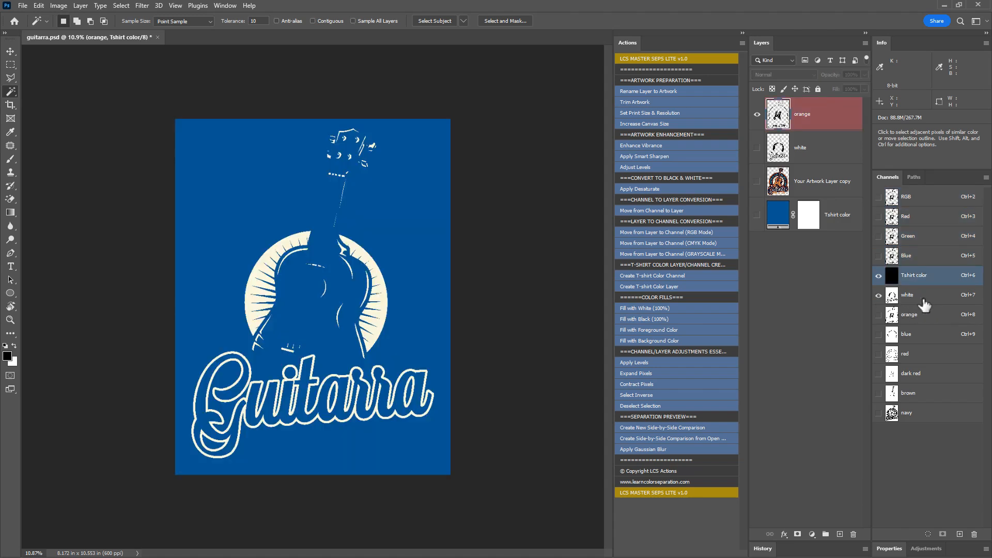
# Show Tshirt color and all spot channels together to rebuild the full Guitarra design.
pyautogui.click(907, 295)
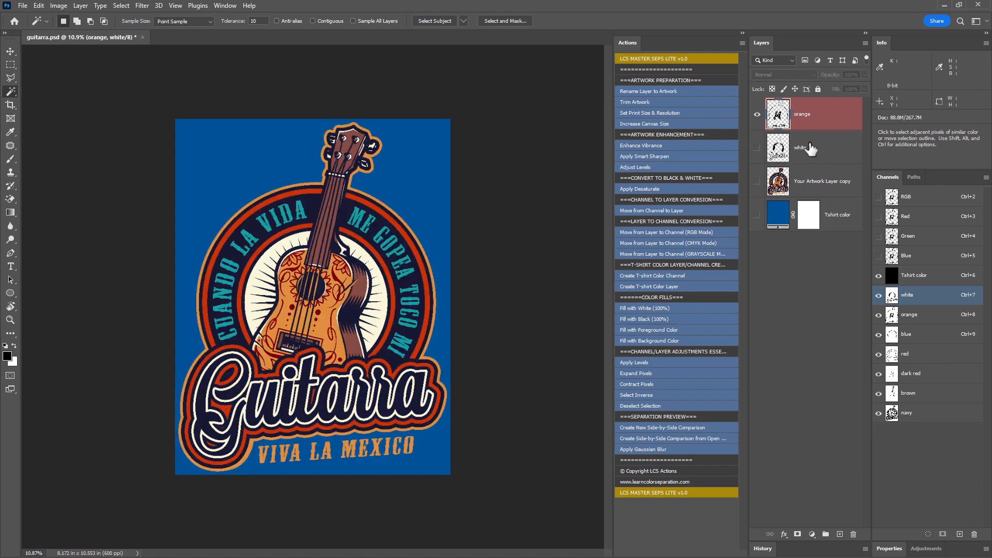
pyautogui.moveTo(808, 152)
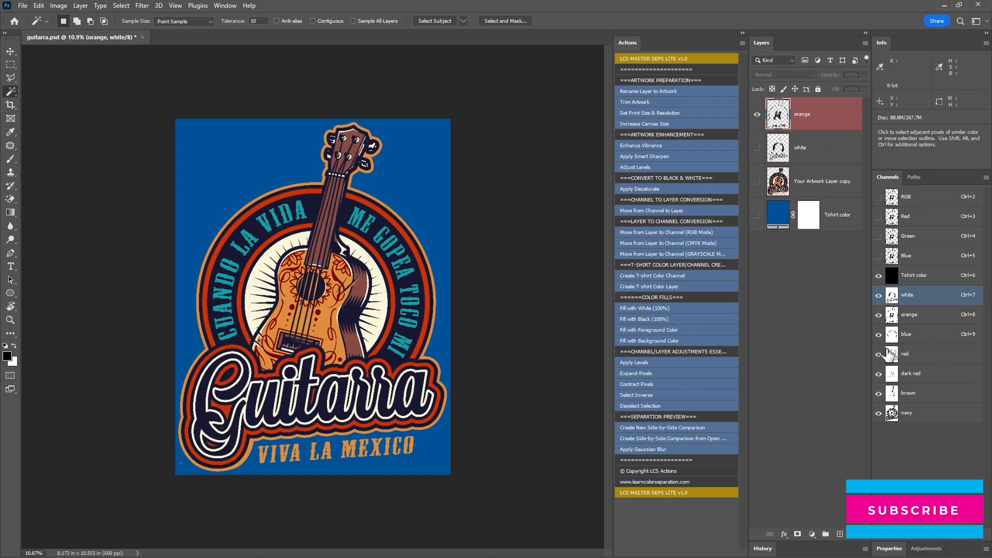
pyautogui.moveTo(891, 353)
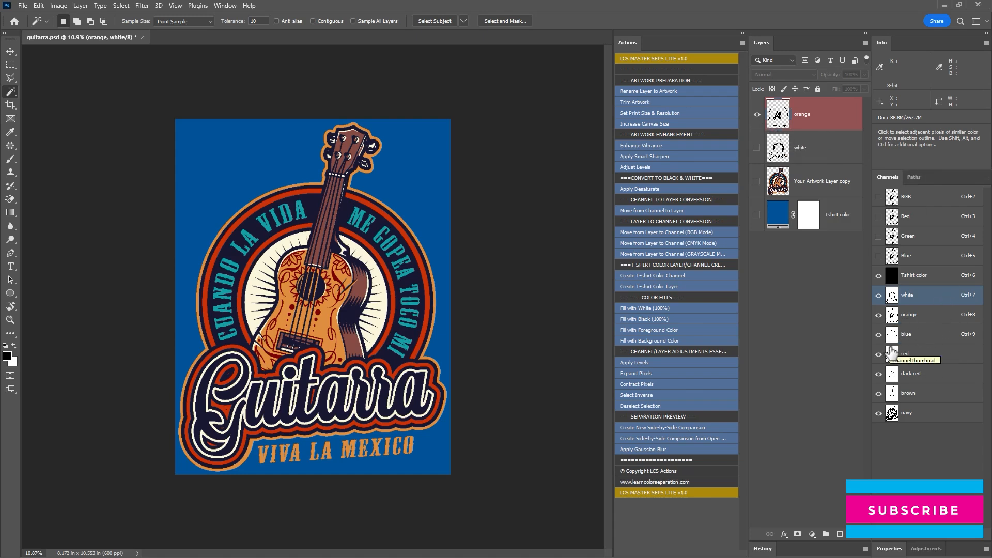